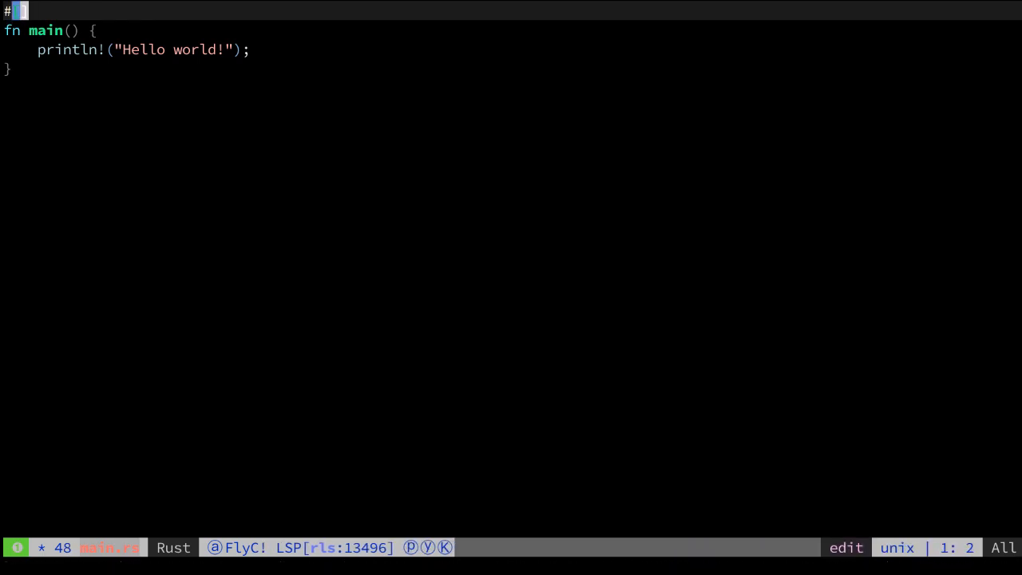
# - Mark main with #[tokio::main] and make it an async fn
pyautogui.write('tokio::main')
pyautogui.click(50, 30)
pyautogui.write('async ')
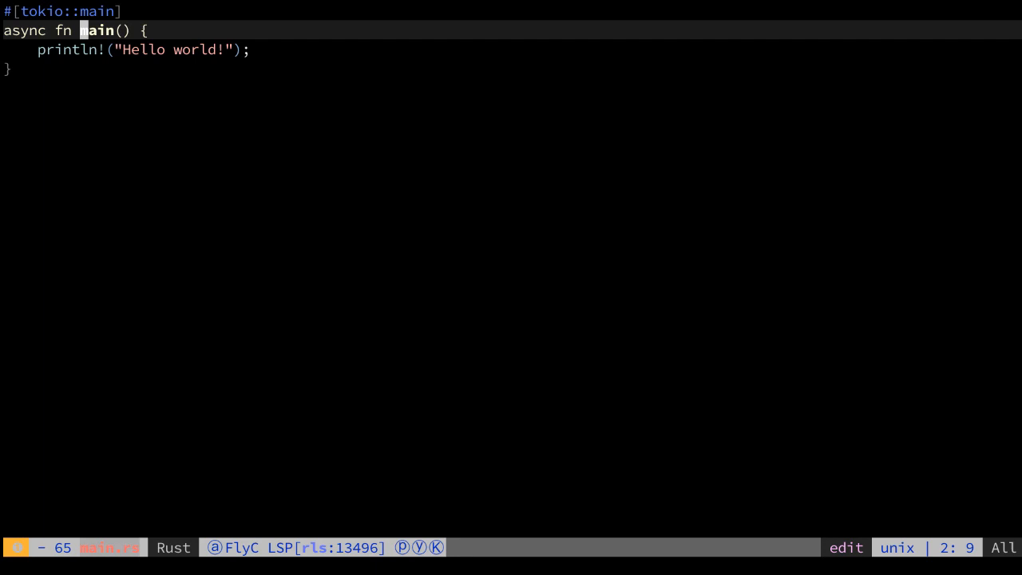
pyautogui.press('V')
pyautogui.write('use tokio::')
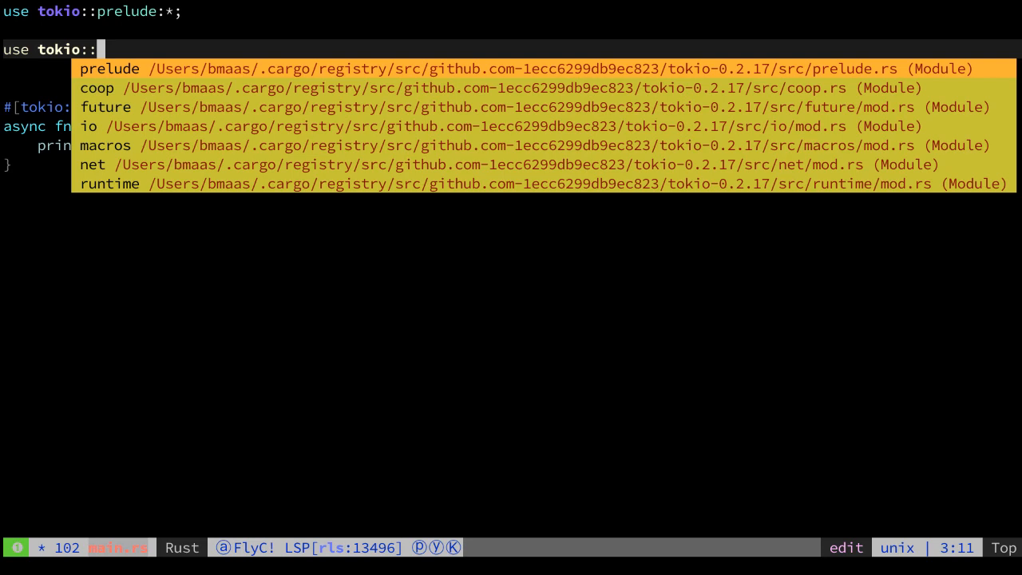
# - Add use lines for tokio::time::{Delay, delay_for} and std::time::Duration
pyautogui.write('time')
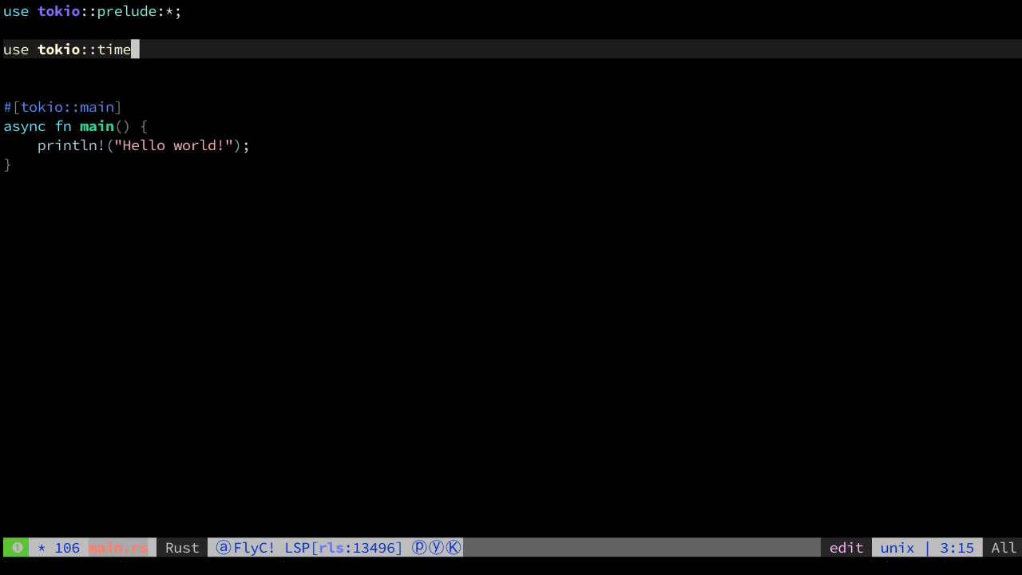
pyautogui.write('::{')
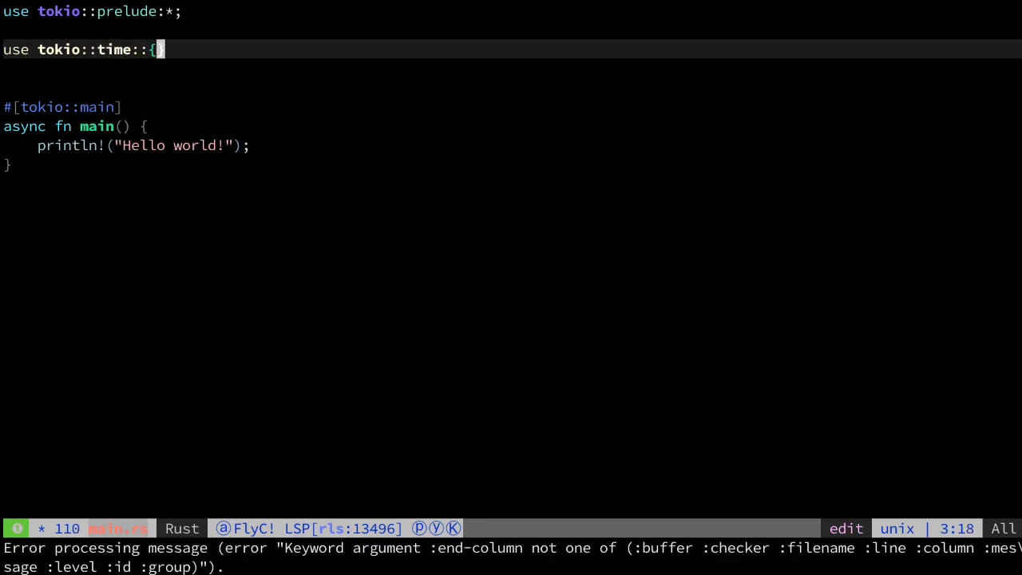
pyautogui.write('Delay')
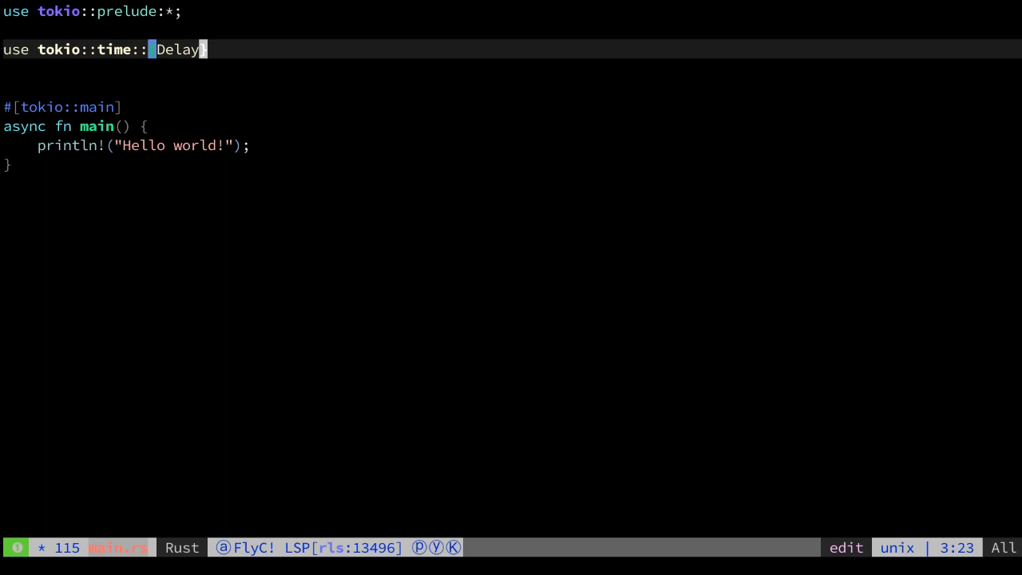
pyautogui.write(',defl')
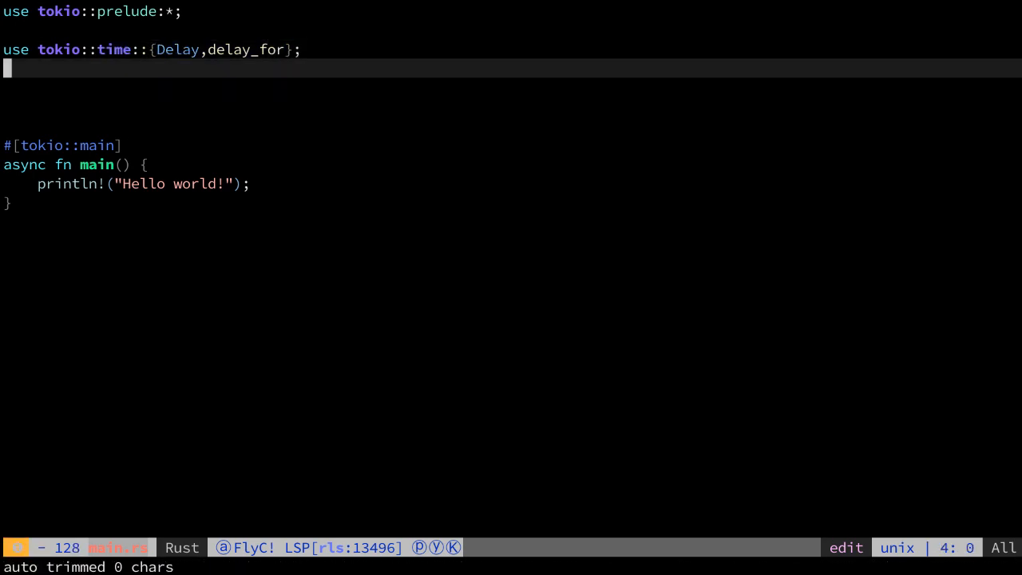
pyautogui.write('use')
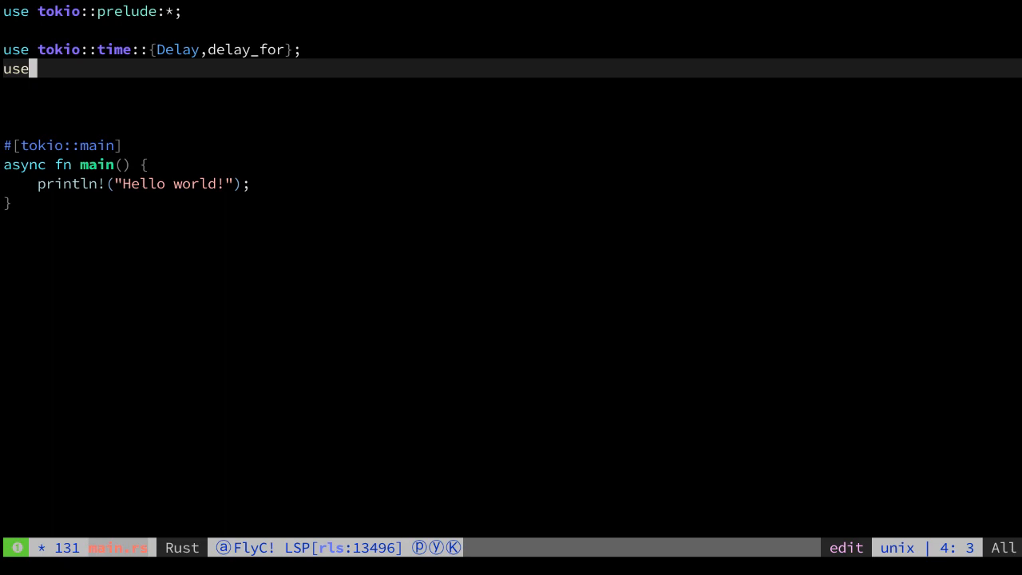
pyautogui.write('std::time')
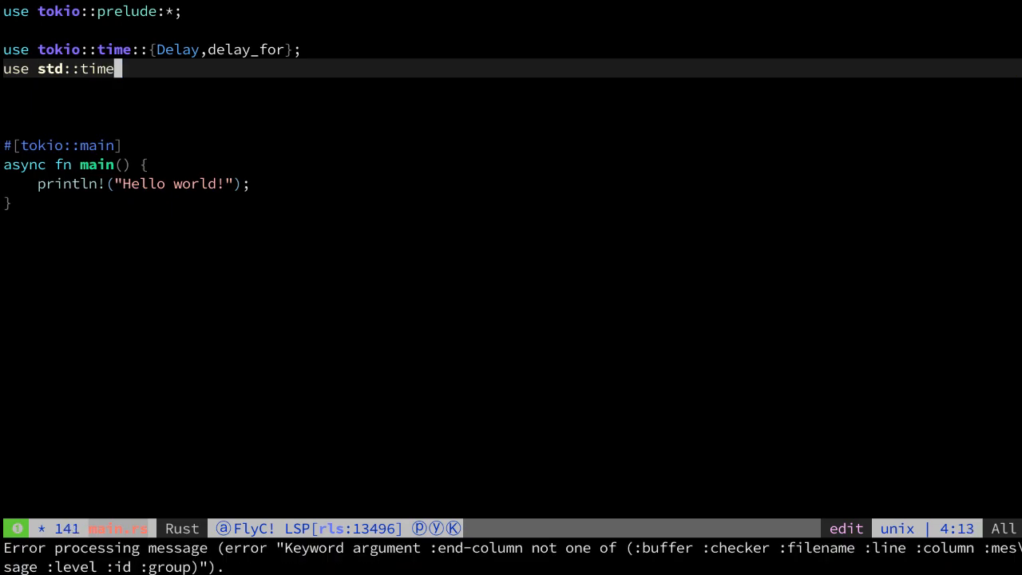
pyautogui.write('::Duration;')
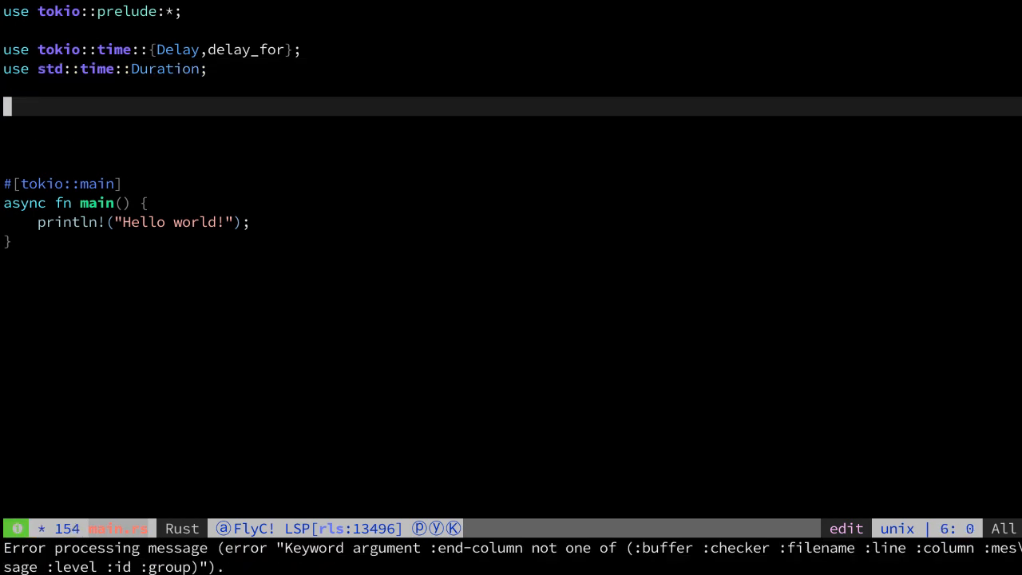
# - Write fn sleep(ms: u64) wrapping delay_for(Duration::from_millis(ms))
pyautogui.write('fn')
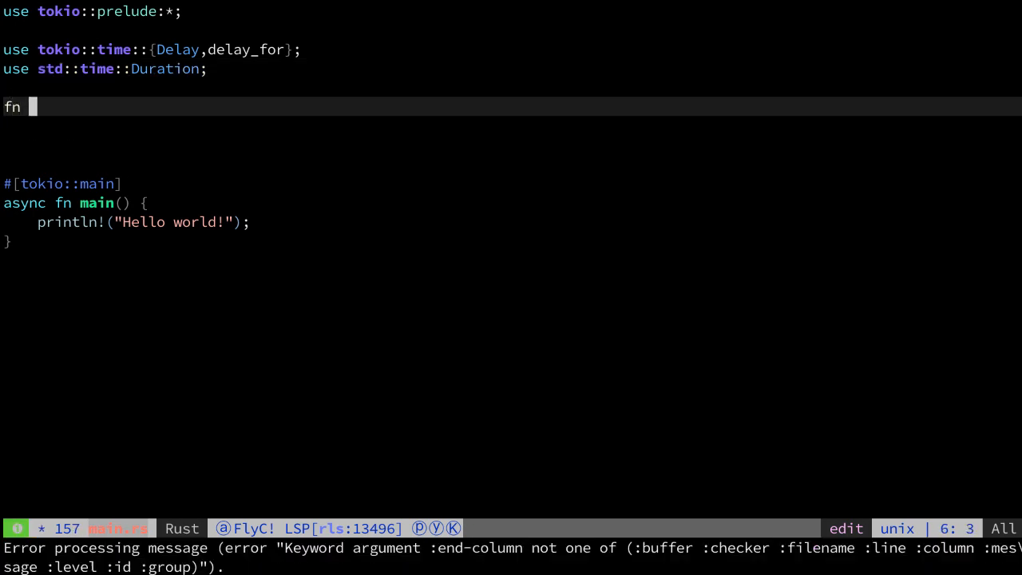
pyautogui.write('sleep() {')
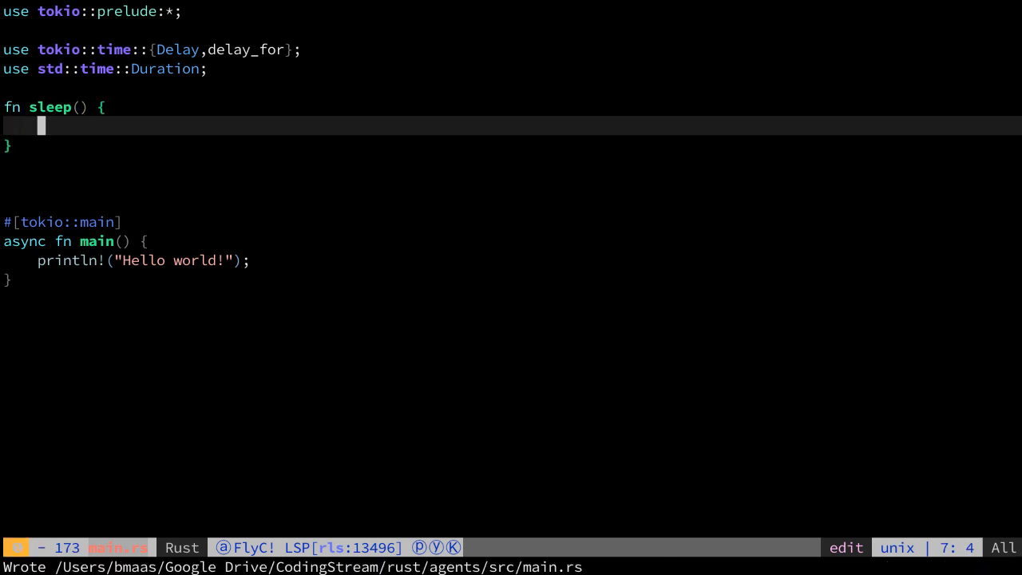
pyautogui.write('delay-')
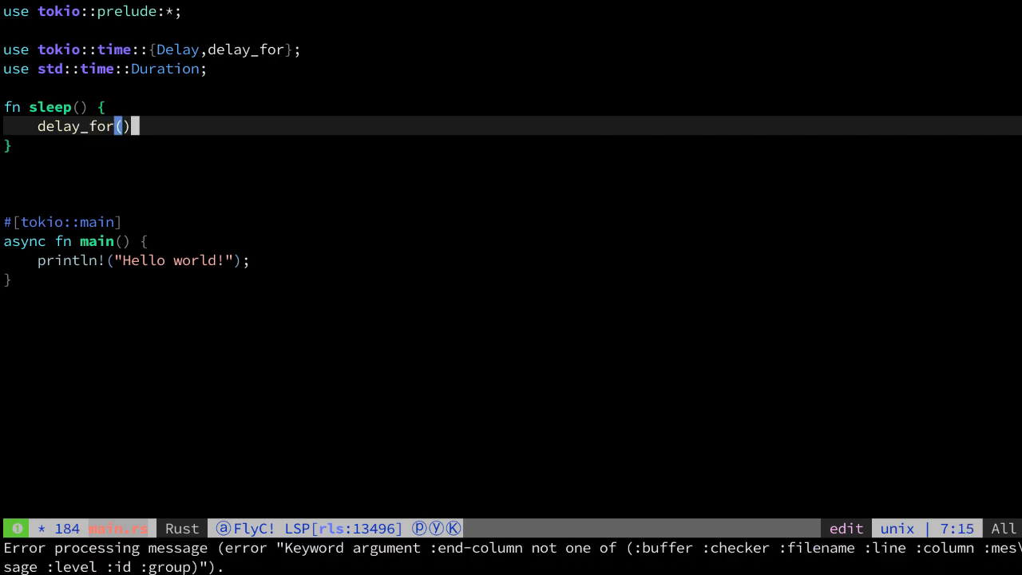
pyautogui.write('D')
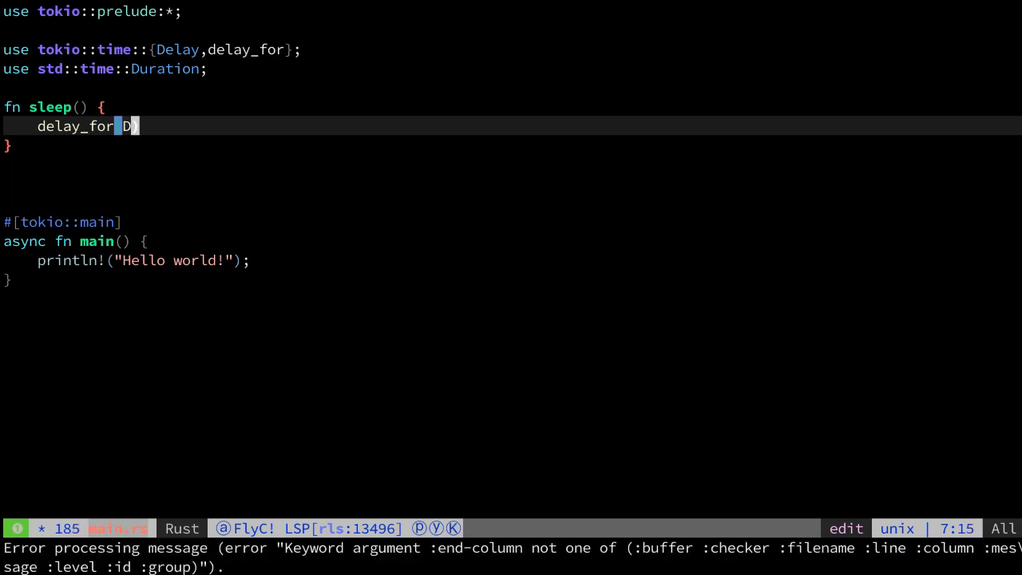
pyautogui.write('uration::')
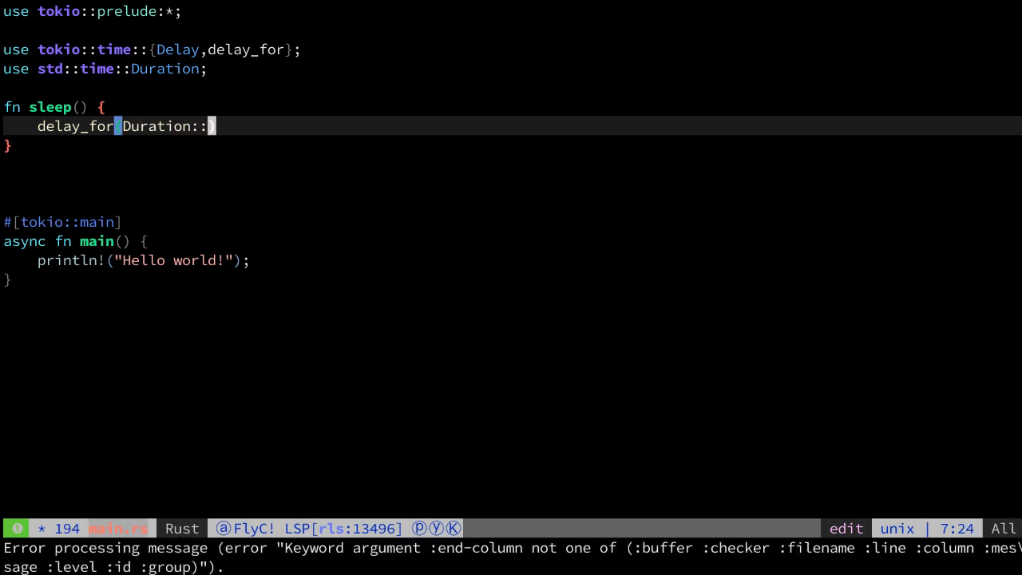
pyautogui.write('from_millis(ms')
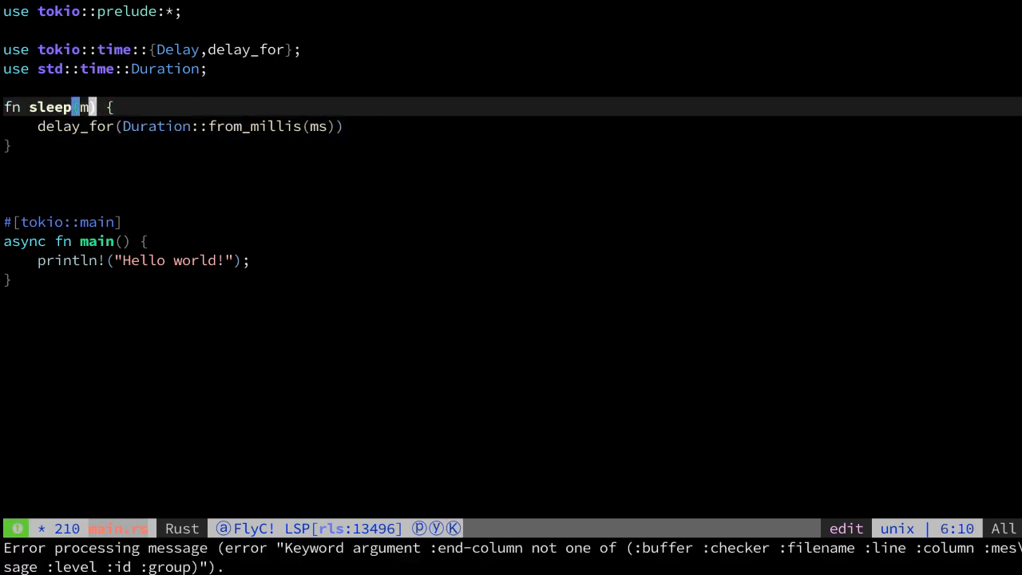
pyautogui.write(': u')
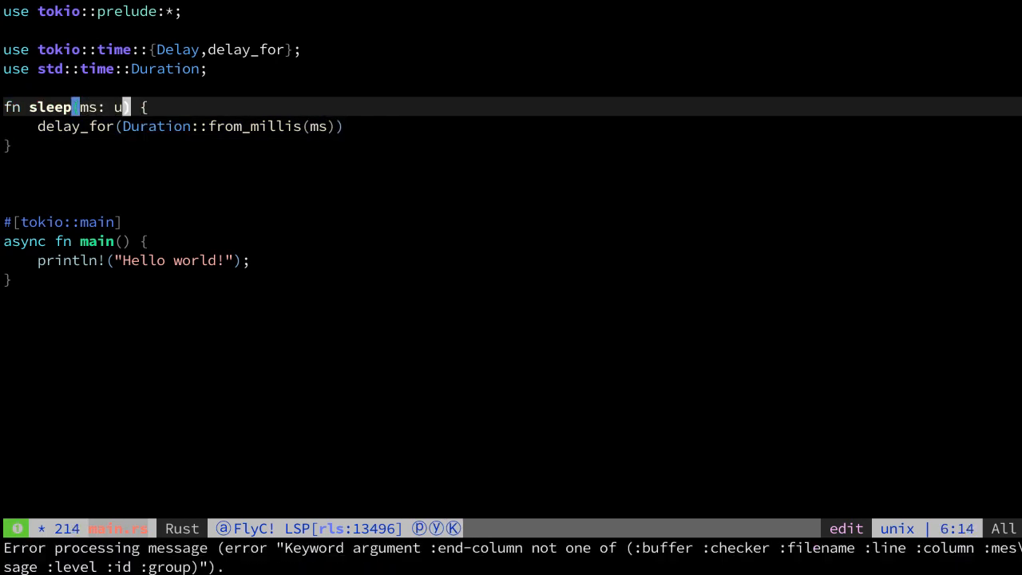
pyautogui.write('64')
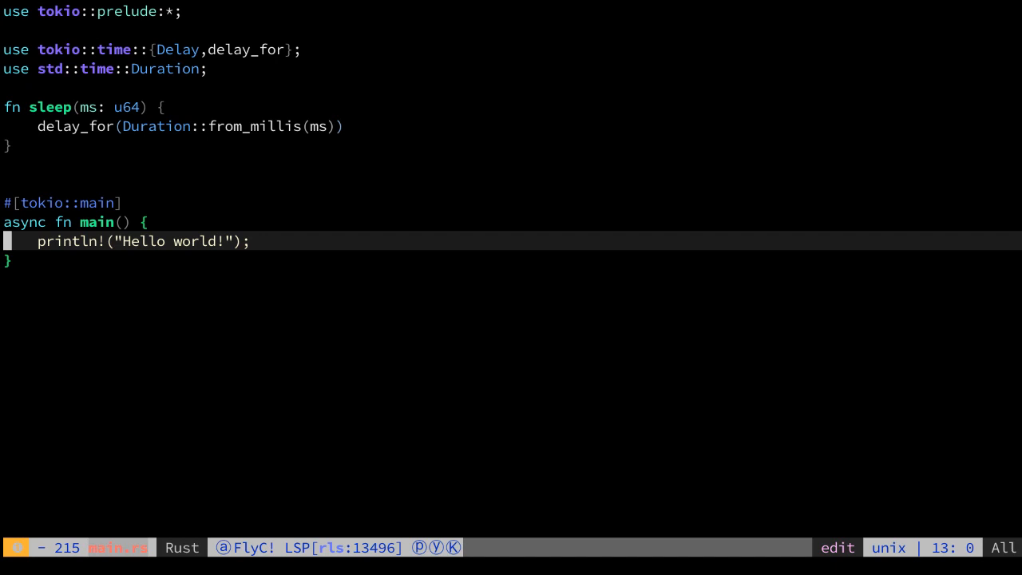
# - Have main await sleep(1000) after printing Hello world
pyautogui.write('sleep')
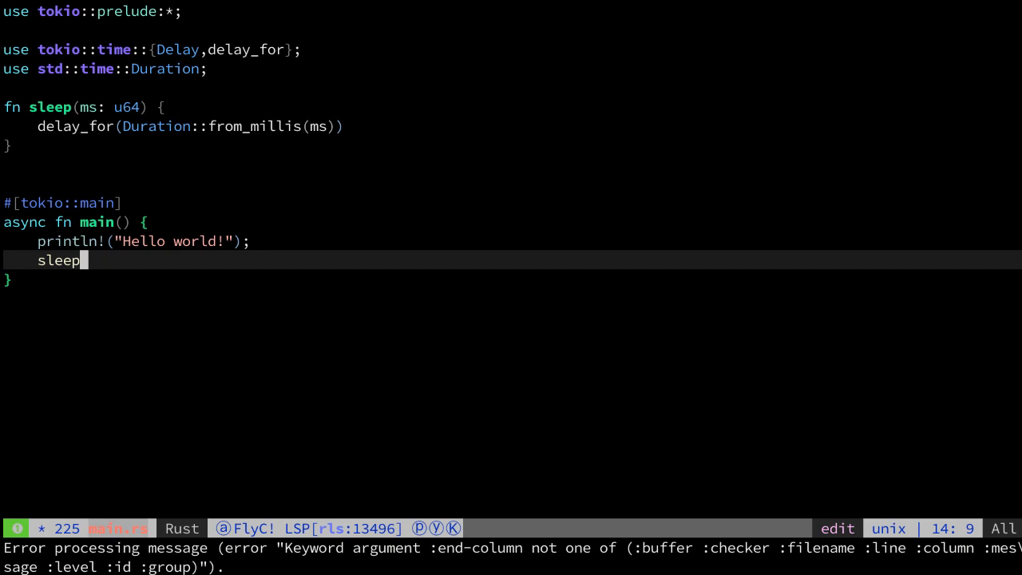
pyautogui.write('(100)')
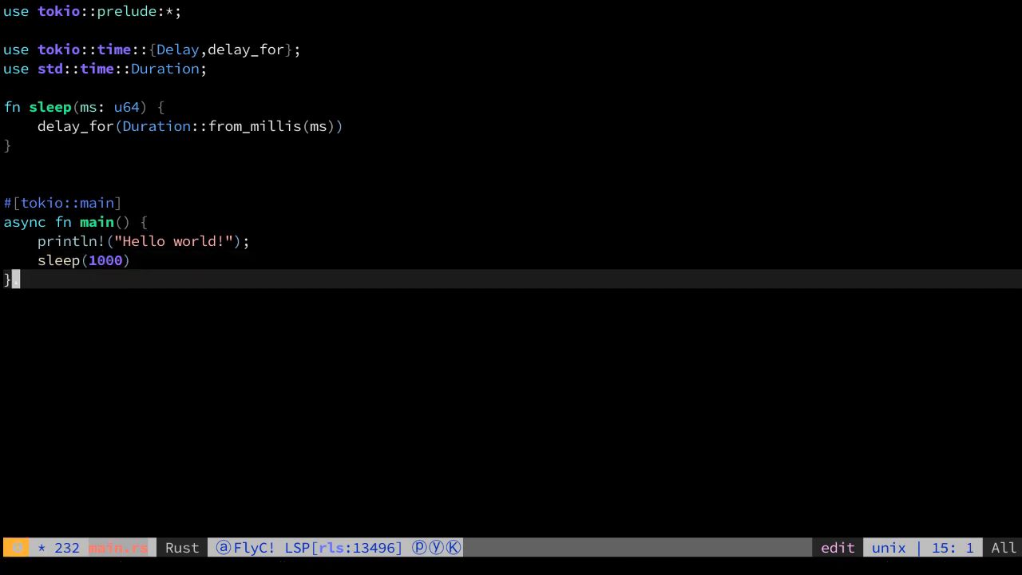
pyautogui.write('.awa')
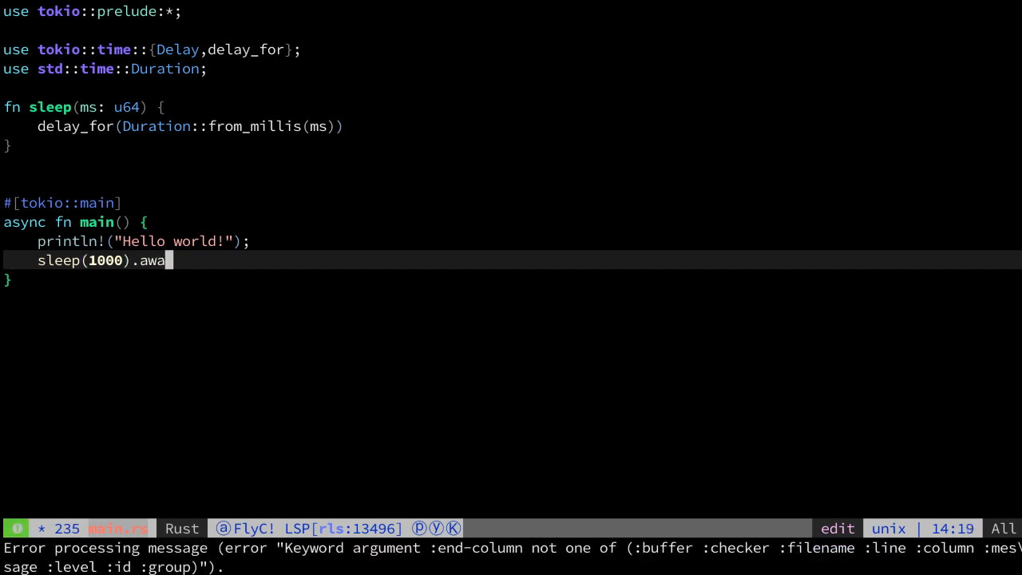
pyautogui.write('it')
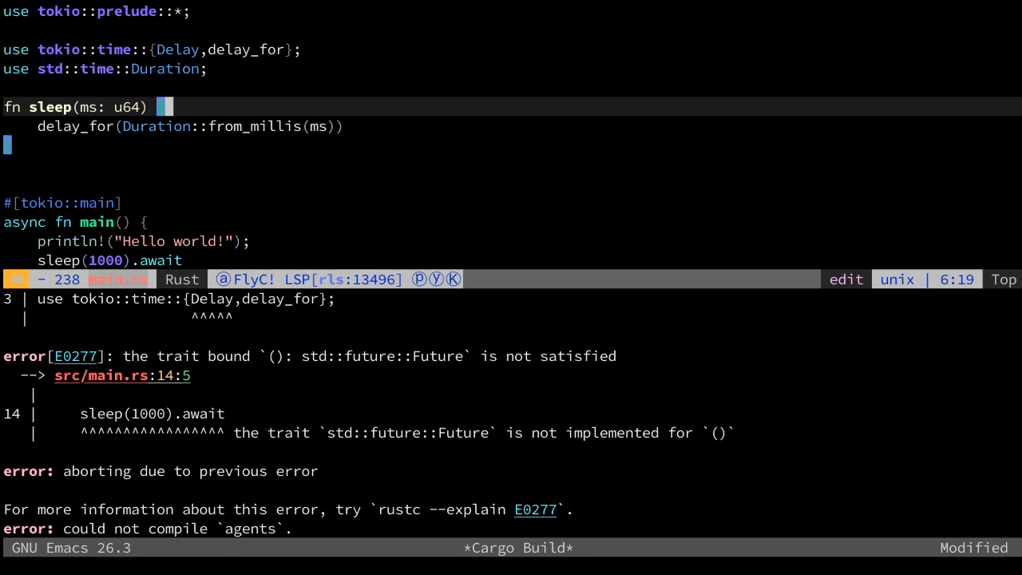
# - Declare -> Delay as sleep's return type so the E0277 Future error goes away
pyautogui.write('-{')
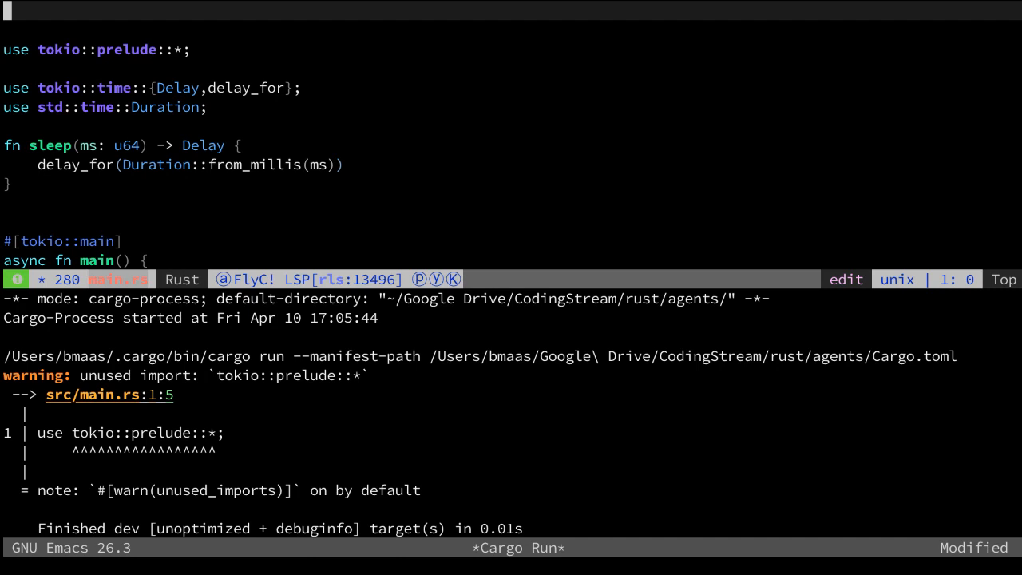
# - Add #![allow(...)] attributes for dead_code, unused_imports and unused_variables at the top of main.rs
pyautogui.write('#!')
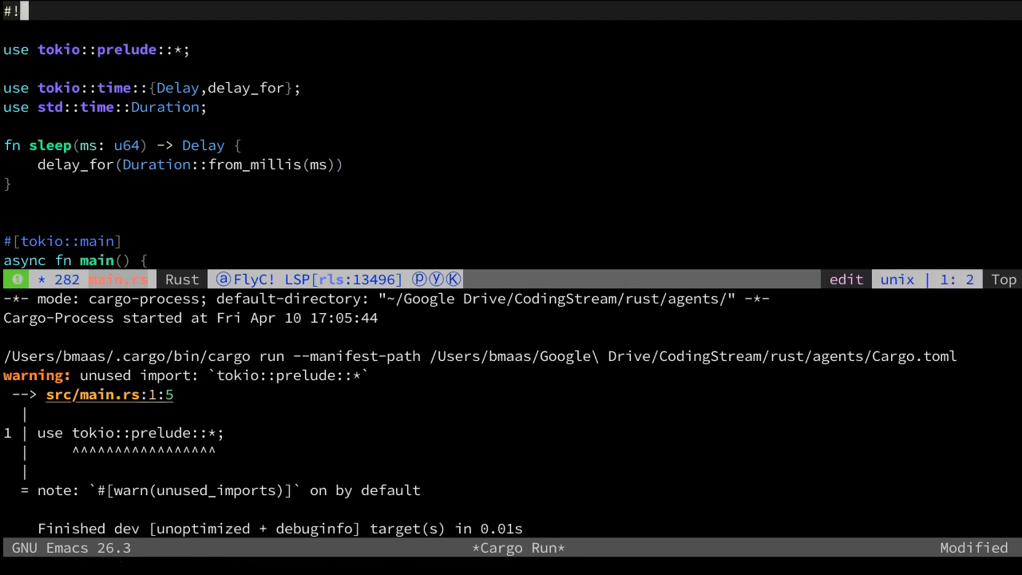
pyautogui.write('allow(d)]')
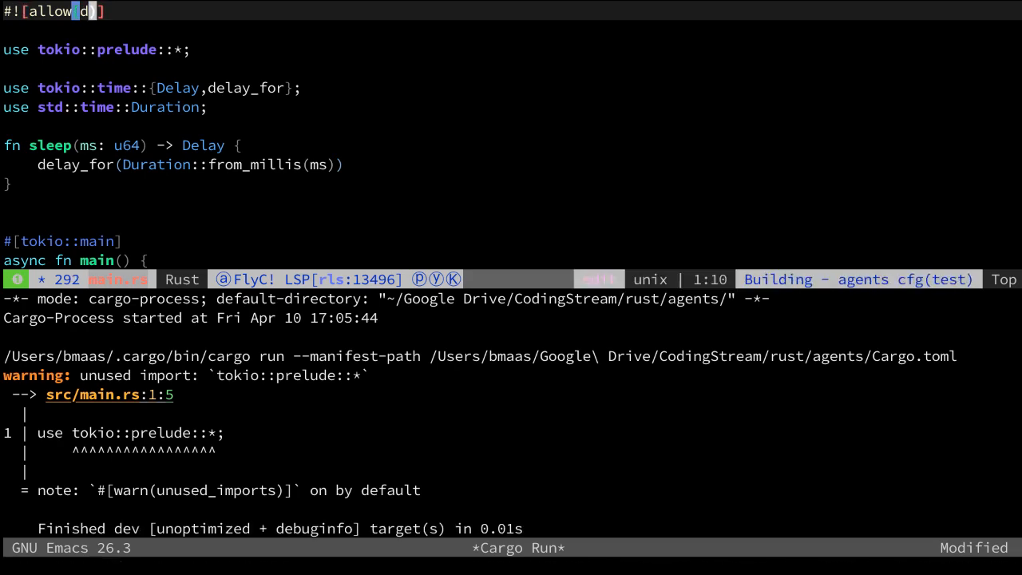
pyautogui.write('ead_code')
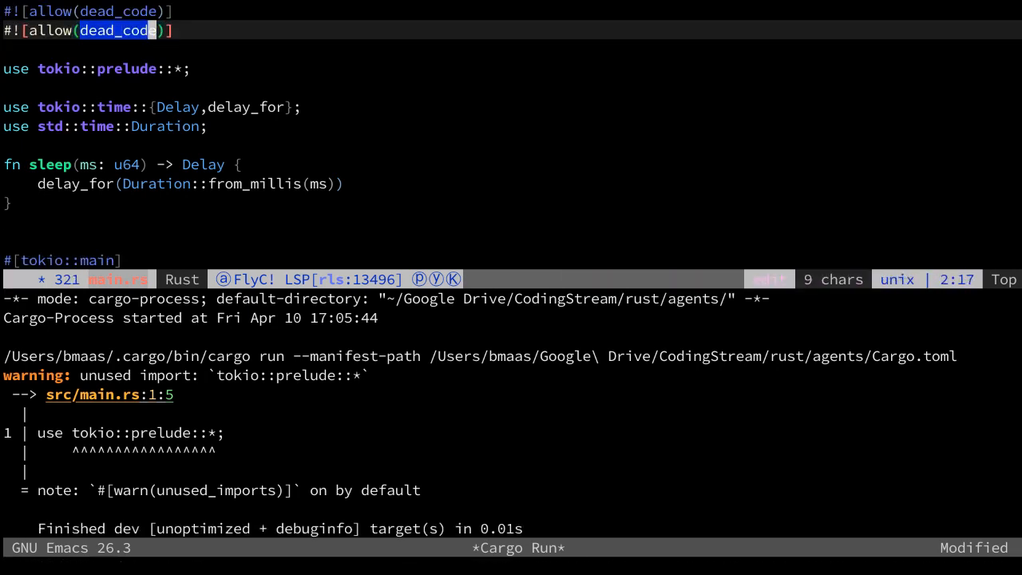
pyautogui.write('unused')
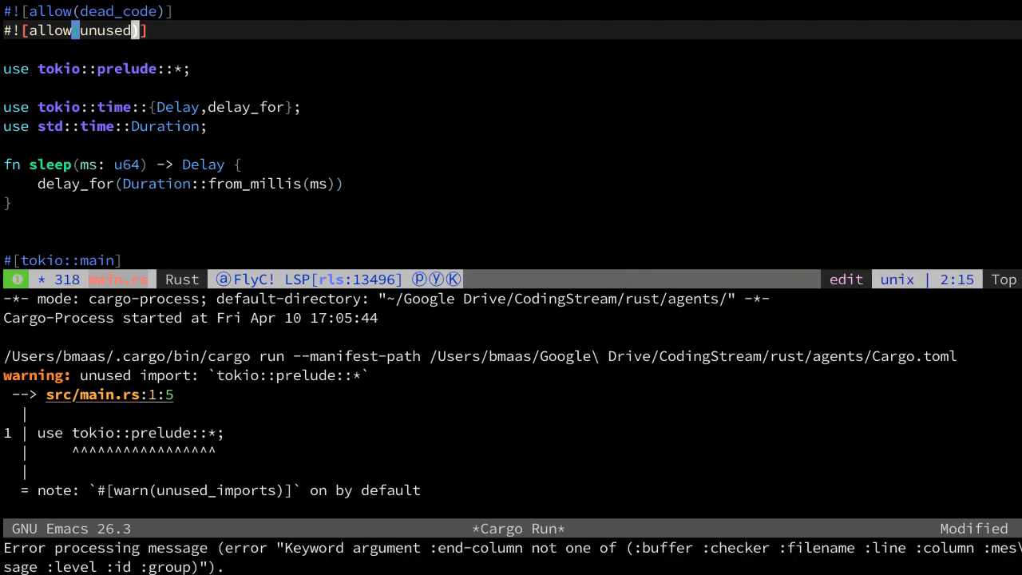
pyautogui.write('_i')
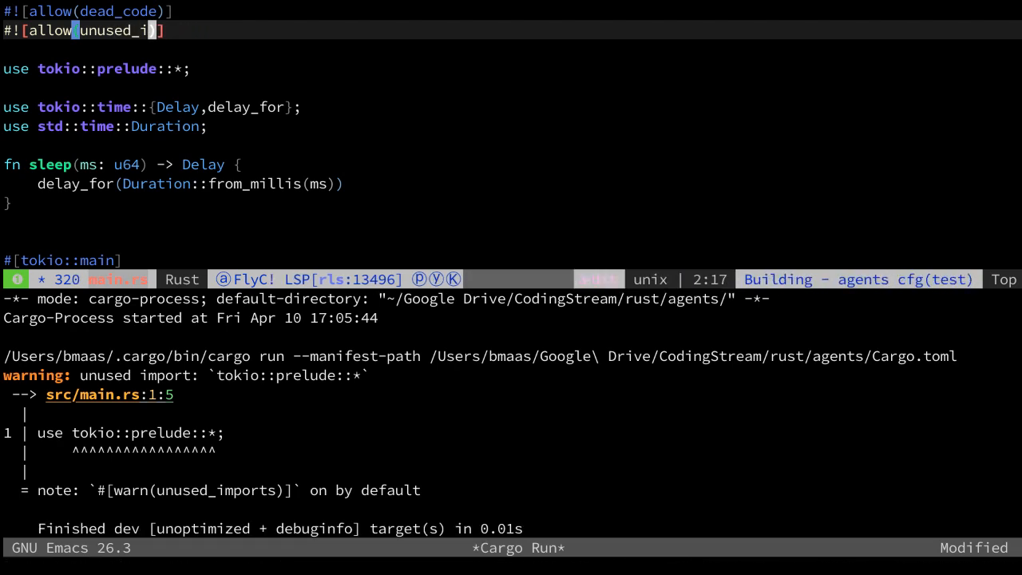
pyautogui.write('mpotr')
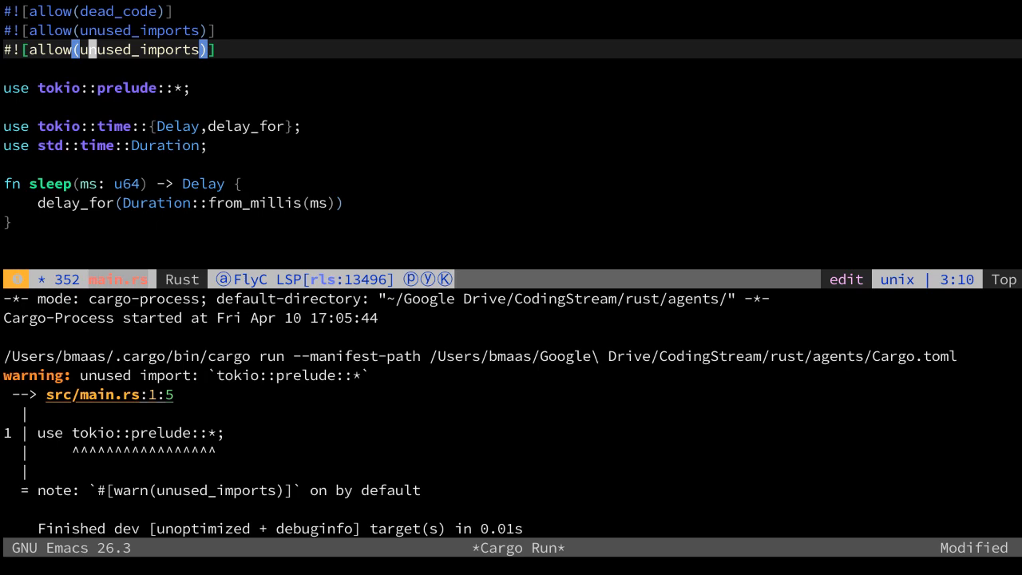
pyautogui.write('unused_varia')
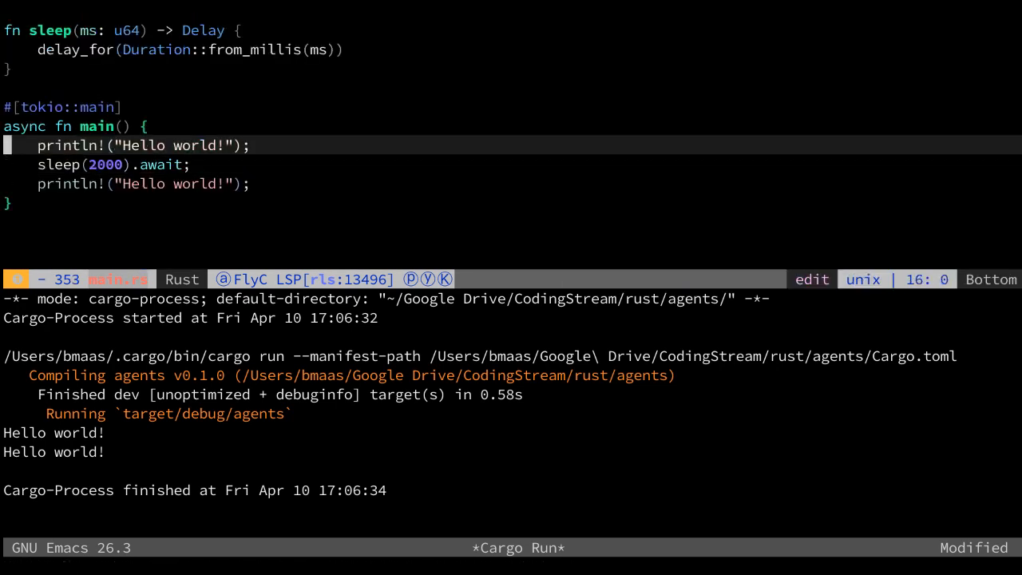
# - Save and rerun, then make room above main for a new function
pyautogui.press('V')
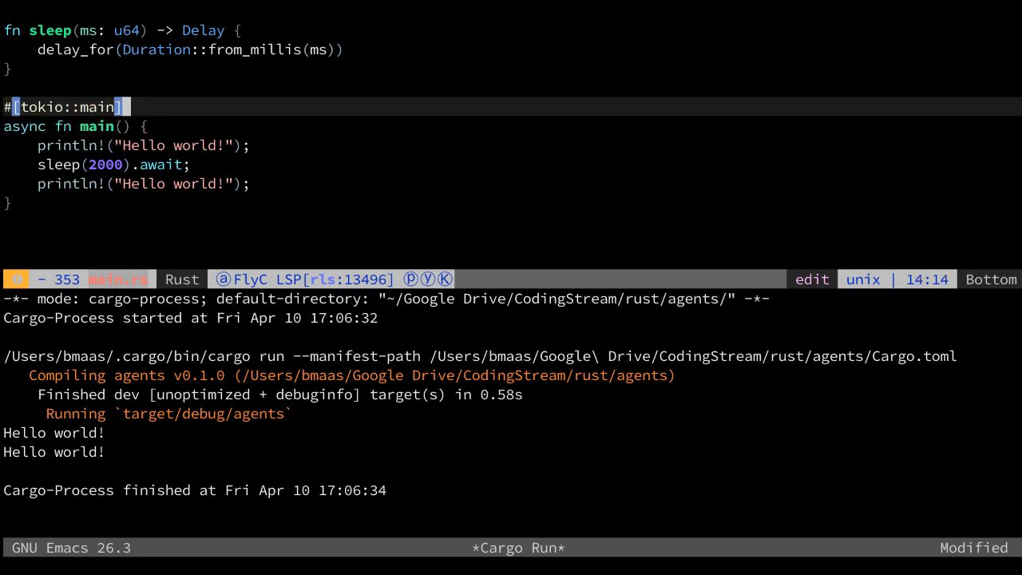
pyautogui.press('V')
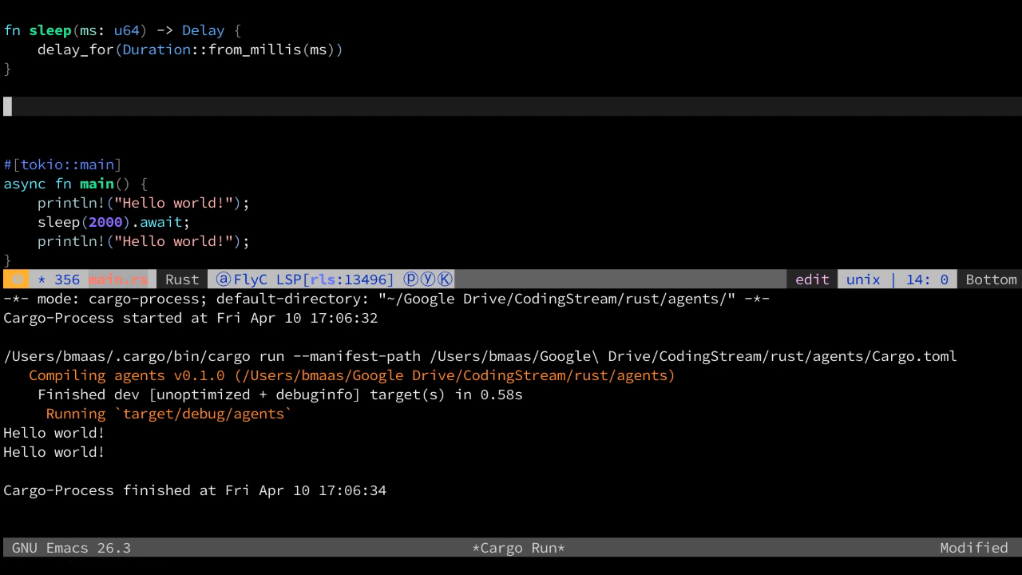
# - Write async fn message_generator() containing an endless loop above main
pyautogui.press('i')
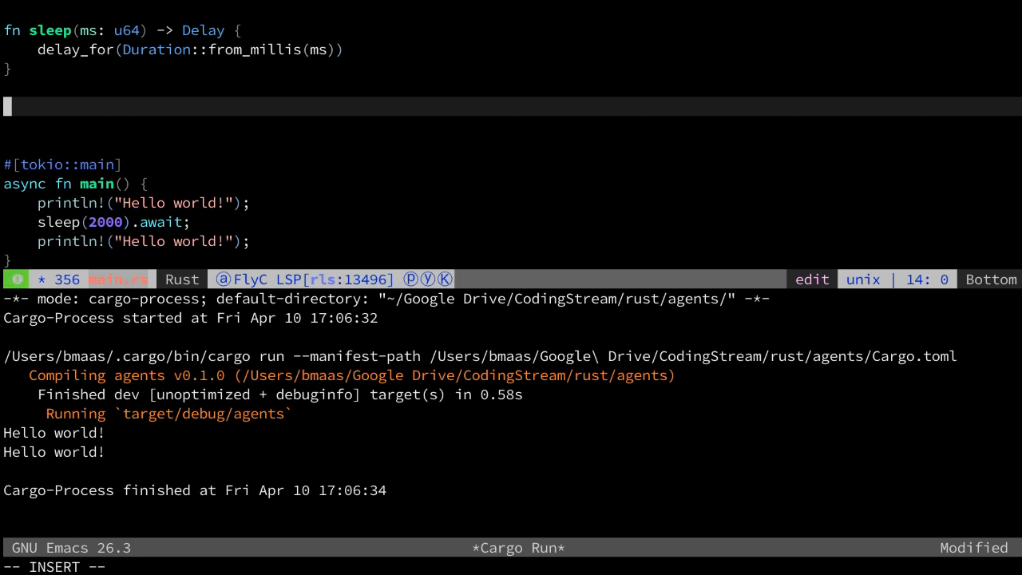
pyautogui.write('async fn me')
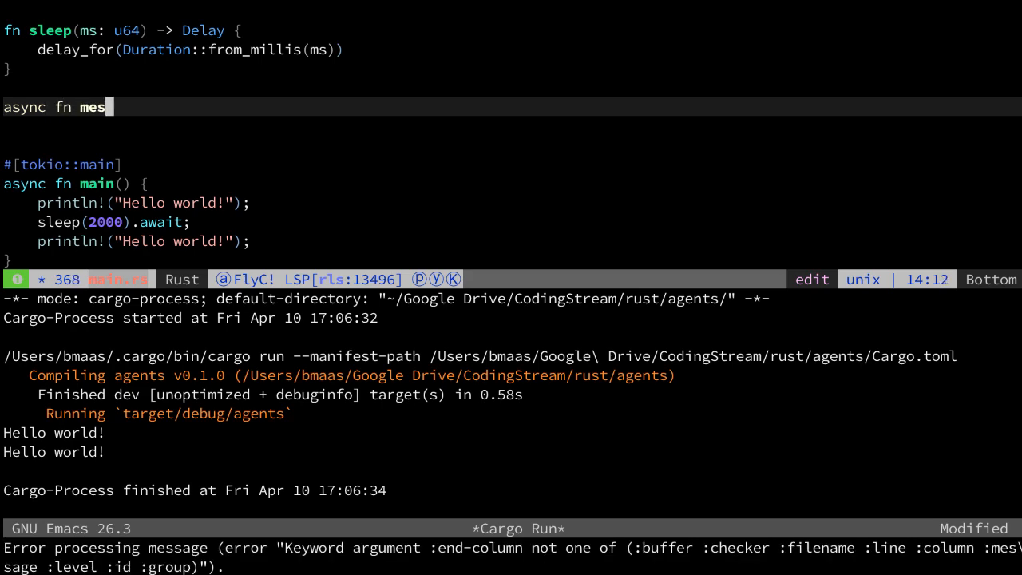
pyautogui.write('sage_generate')
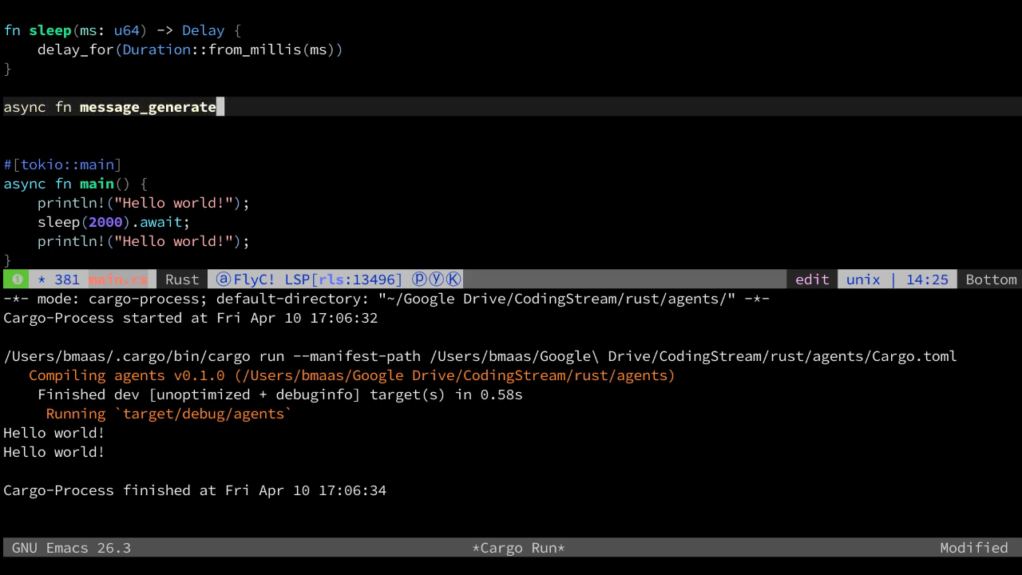
pyautogui.write('r() {')
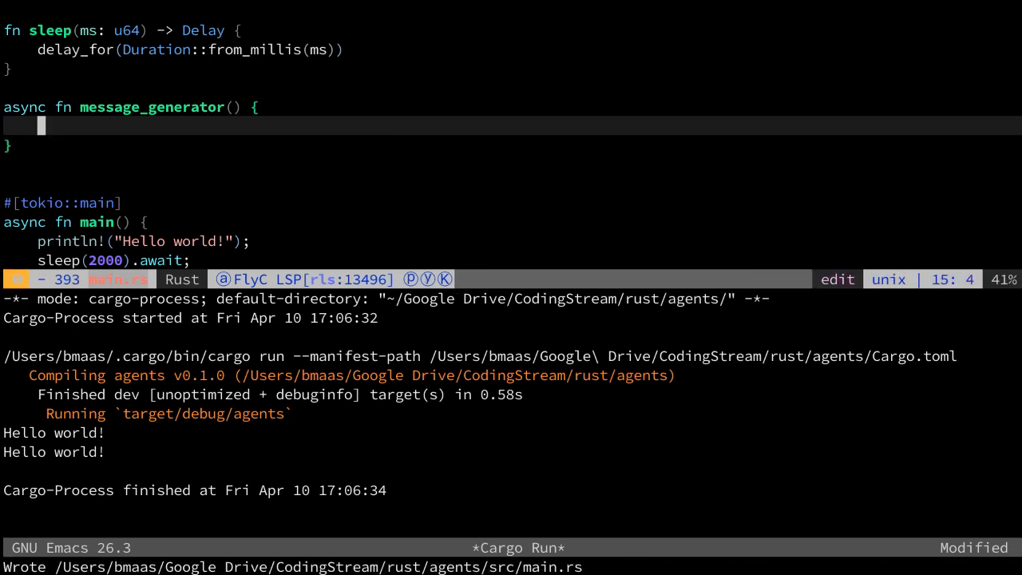
pyautogui.write('loop {')
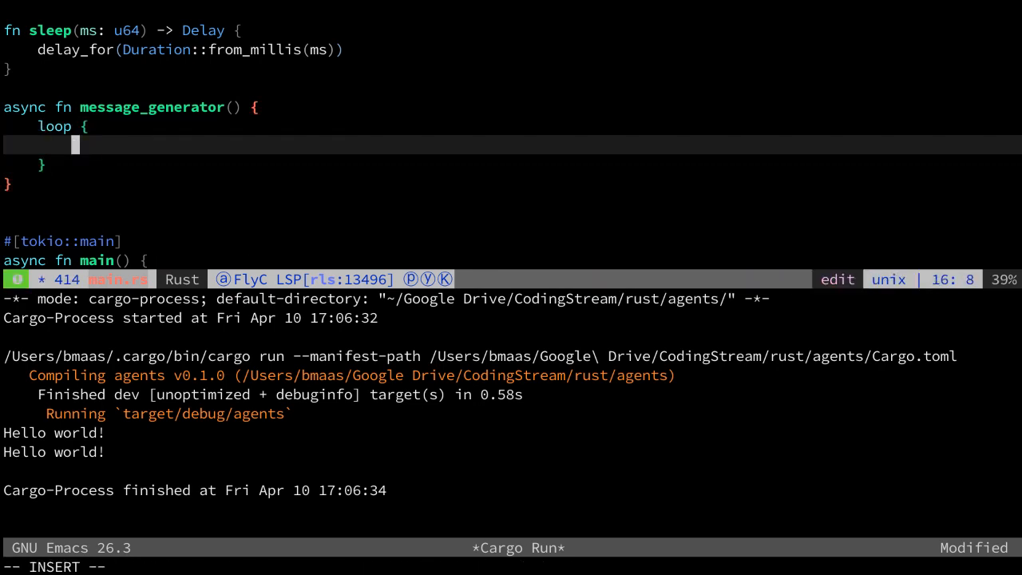
# - Give message_generator a channel: Sender<Message> parameter referenced inside the loop
pyautogui.write('channel')
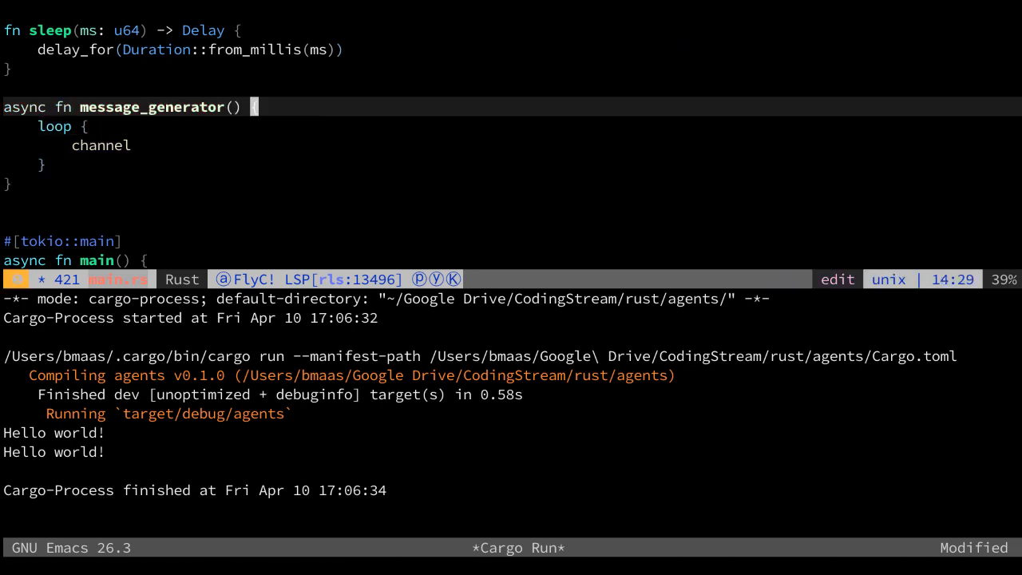
pyautogui.write('(channel:')
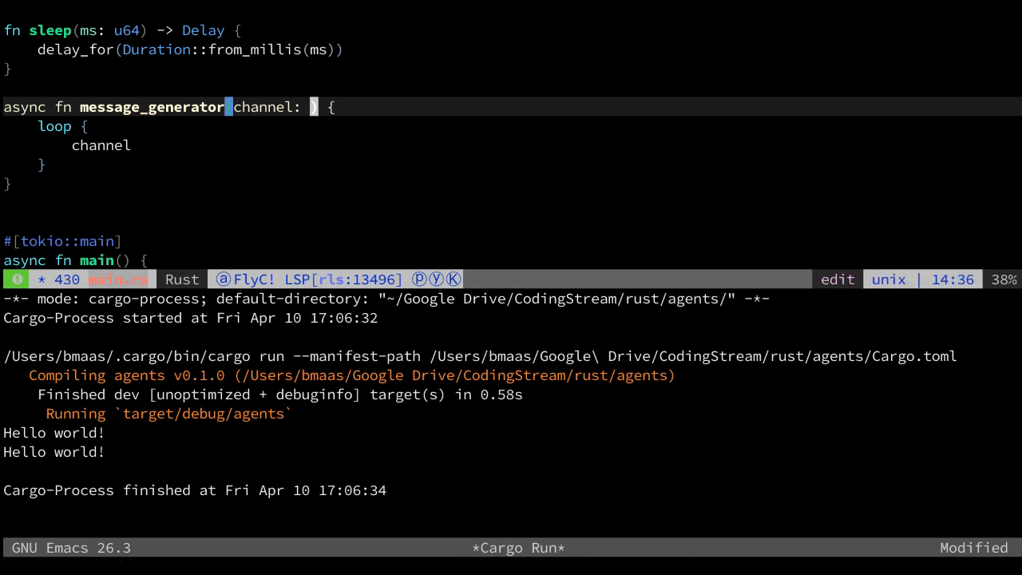
pyautogui.write('S')
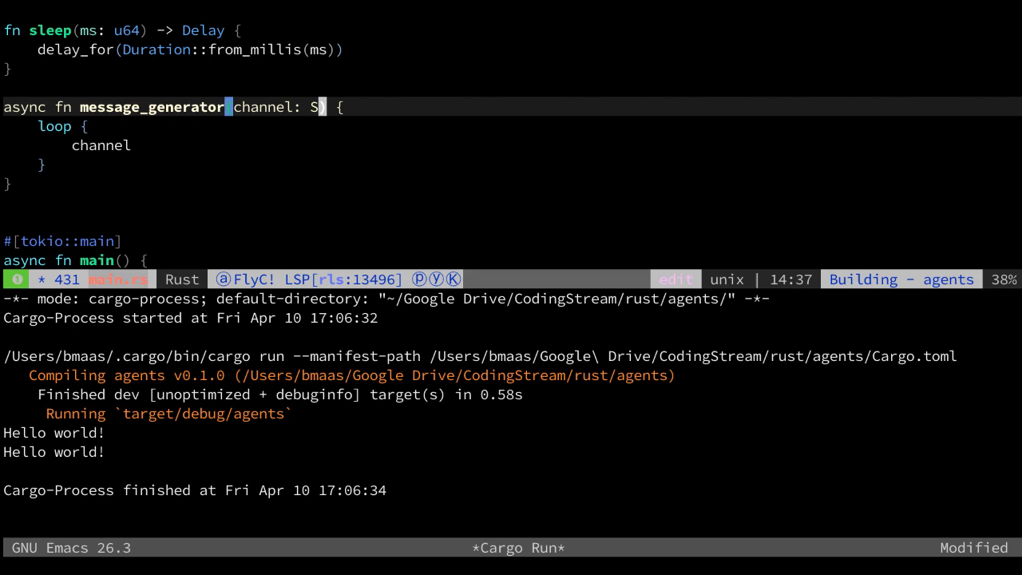
pyautogui.write('ender<>')
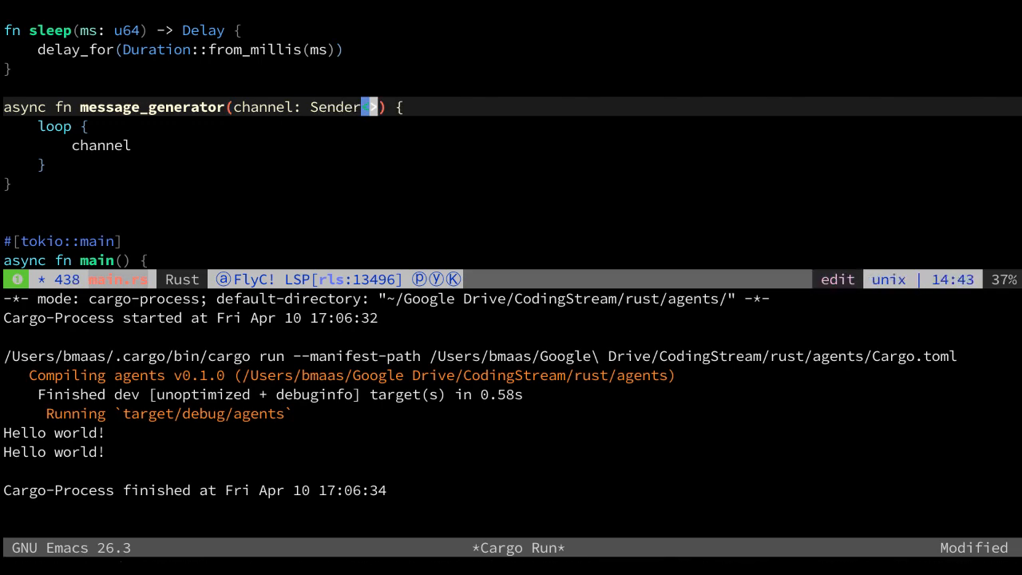
pyautogui.write('Message')
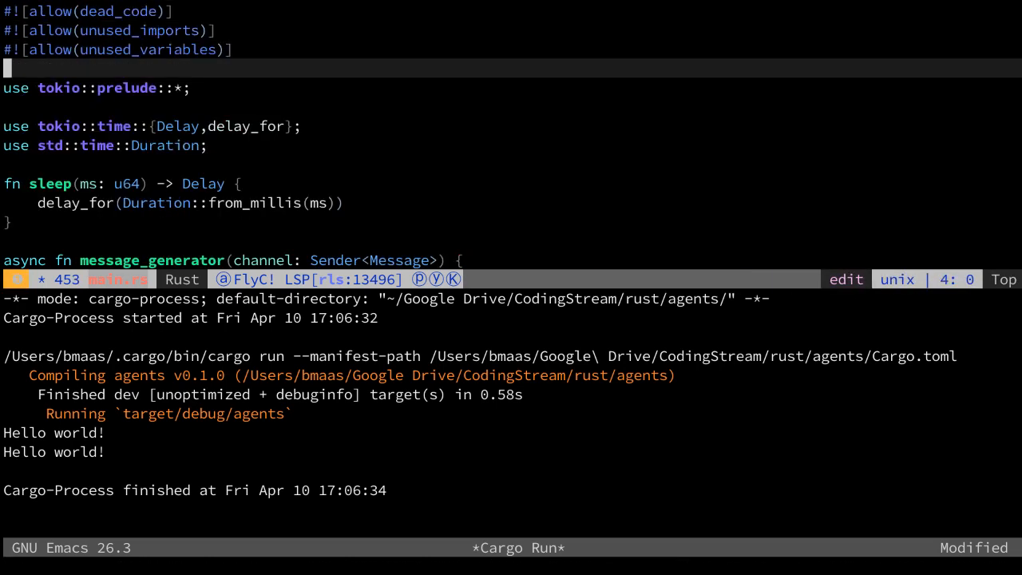
# - Add use tokio::sync::mpsc::{channel, Sender}; and make the loop call channel.send()
pyautogui.press('down')
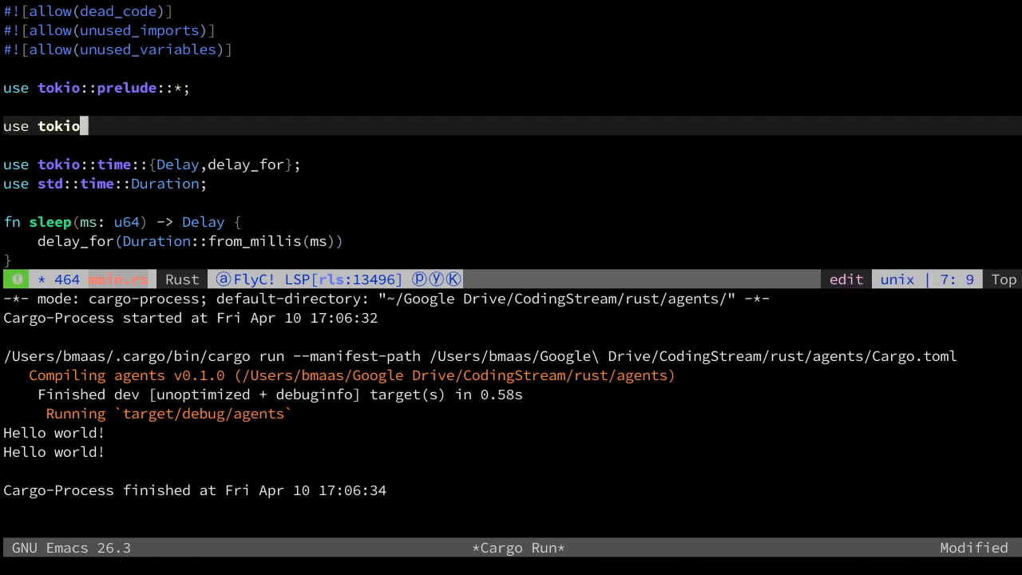
pyautogui.write('::sync')
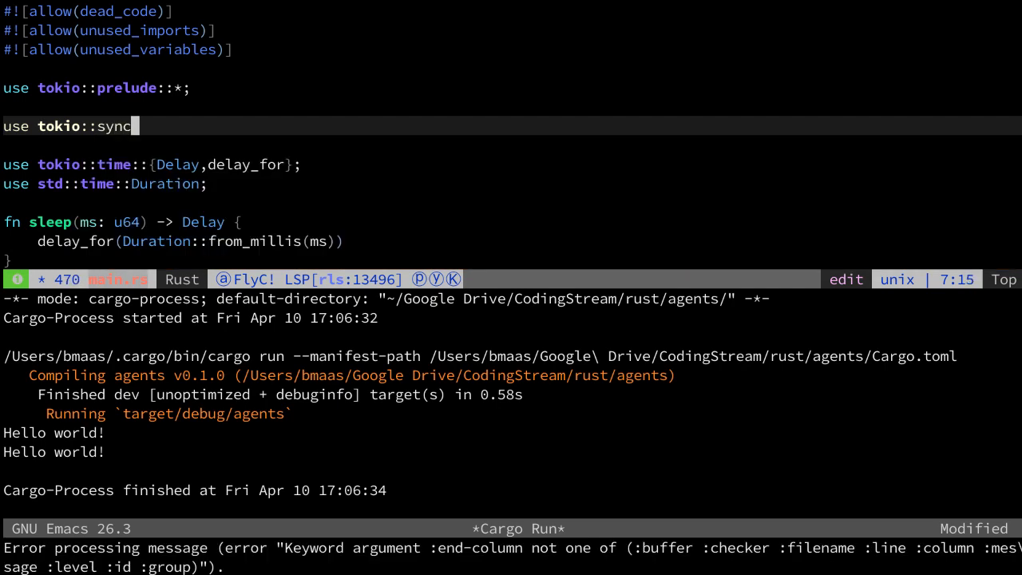
pyautogui.write('::o')
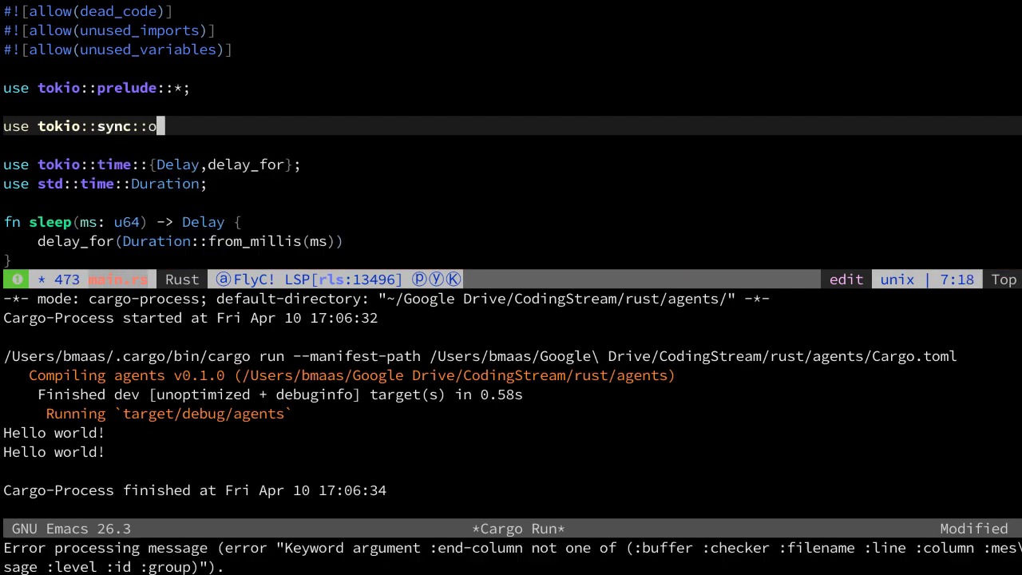
pyautogui.press('BackSpace')
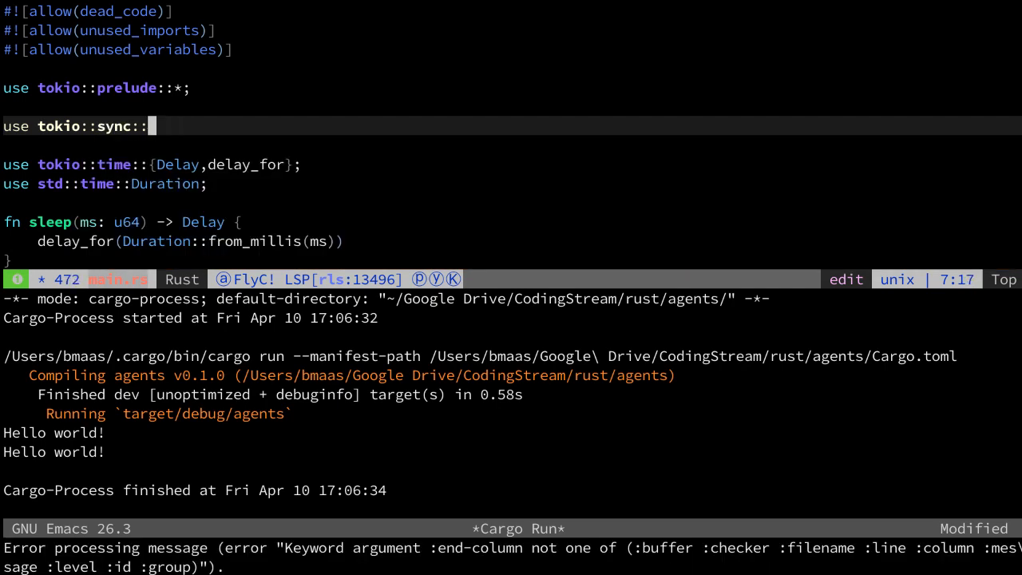
pyautogui.write('mp')
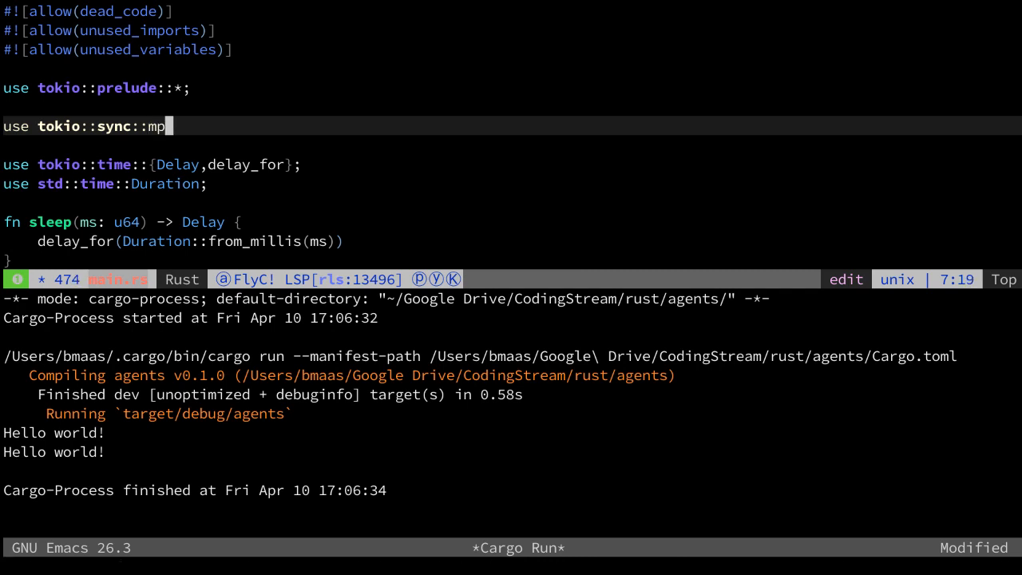
pyautogui.write('sc')
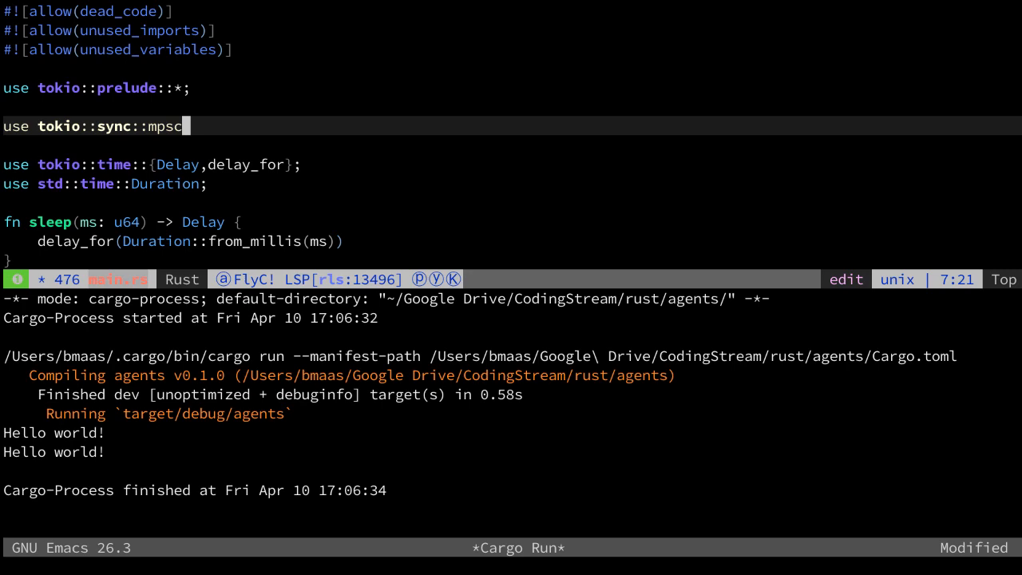
pyautogui.write('::')
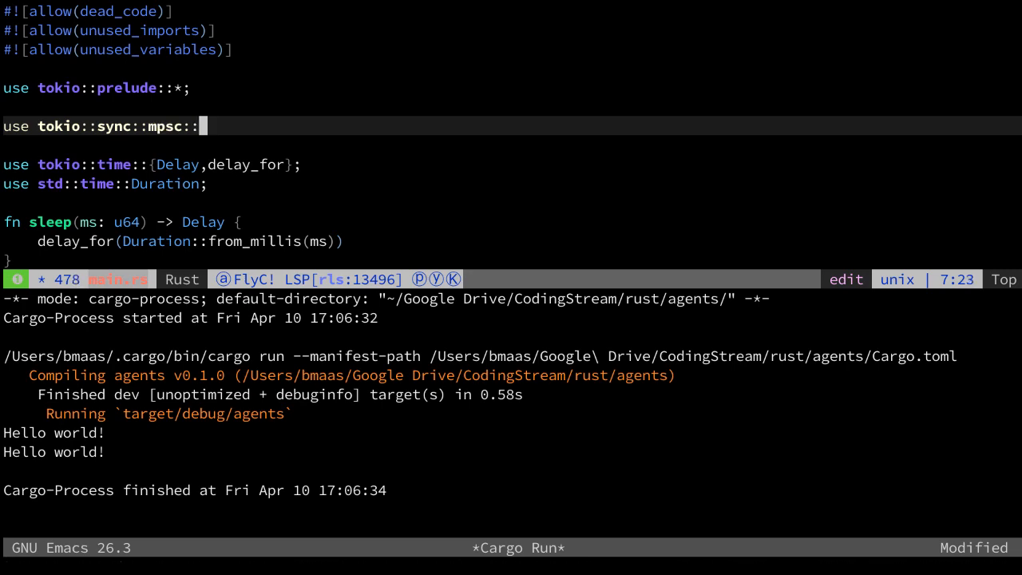
pyautogui.write('channel,Sender}')
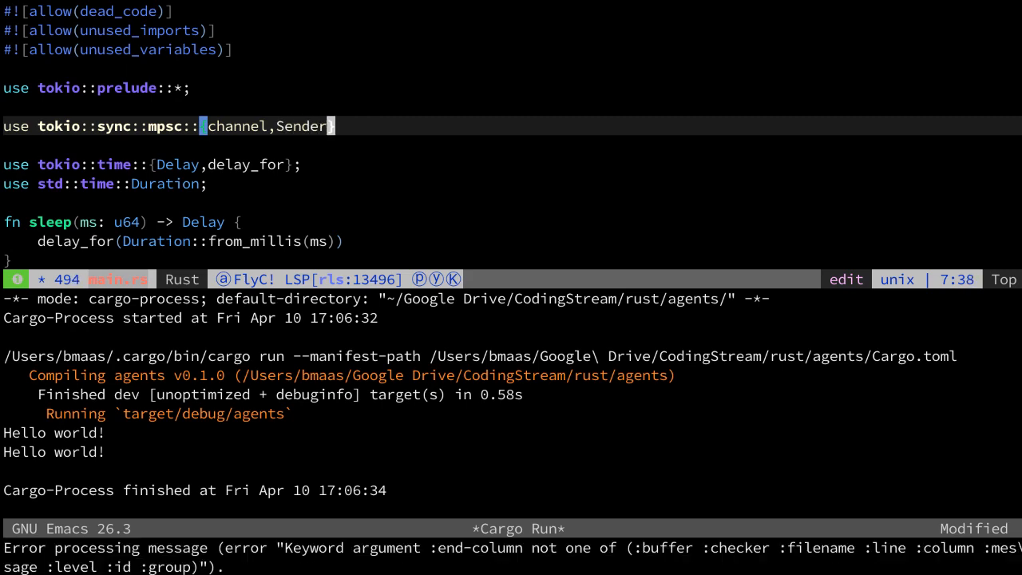
pyautogui.write('re')
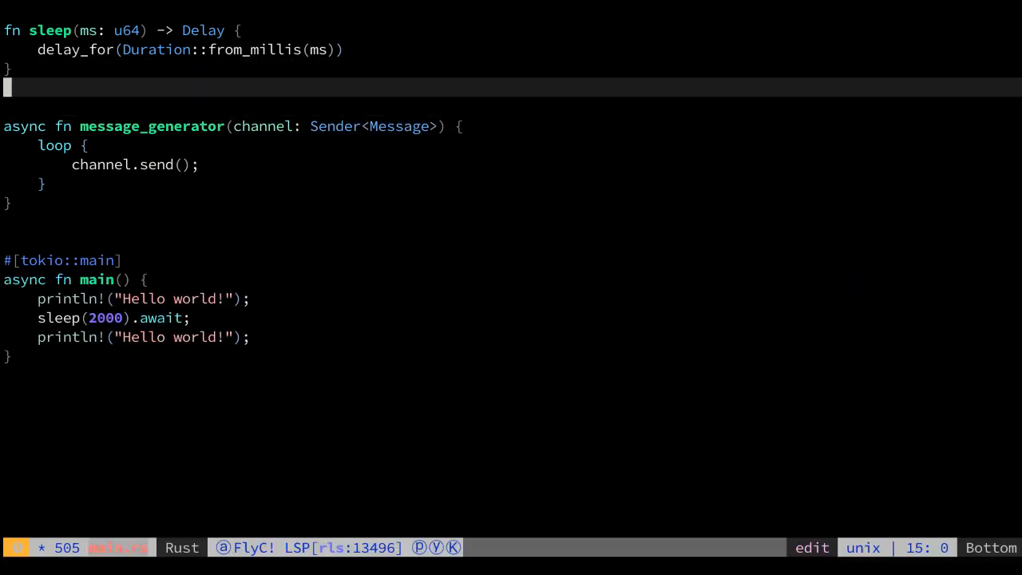
# - Define enum Message { Hello, World } above message_generator
pyautogui.write('str')
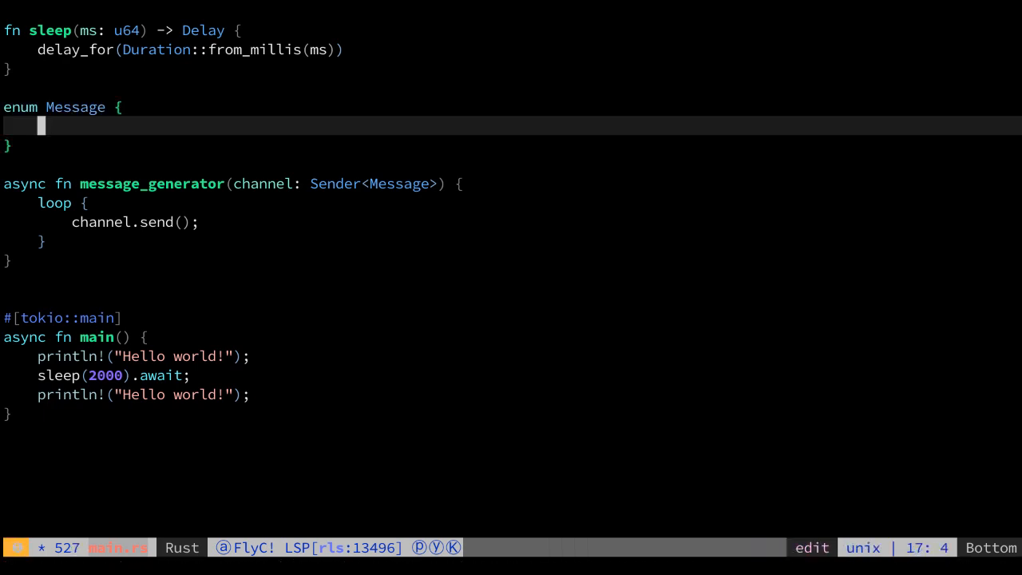
pyautogui.write('Hello,')
pyautogui.write('World')
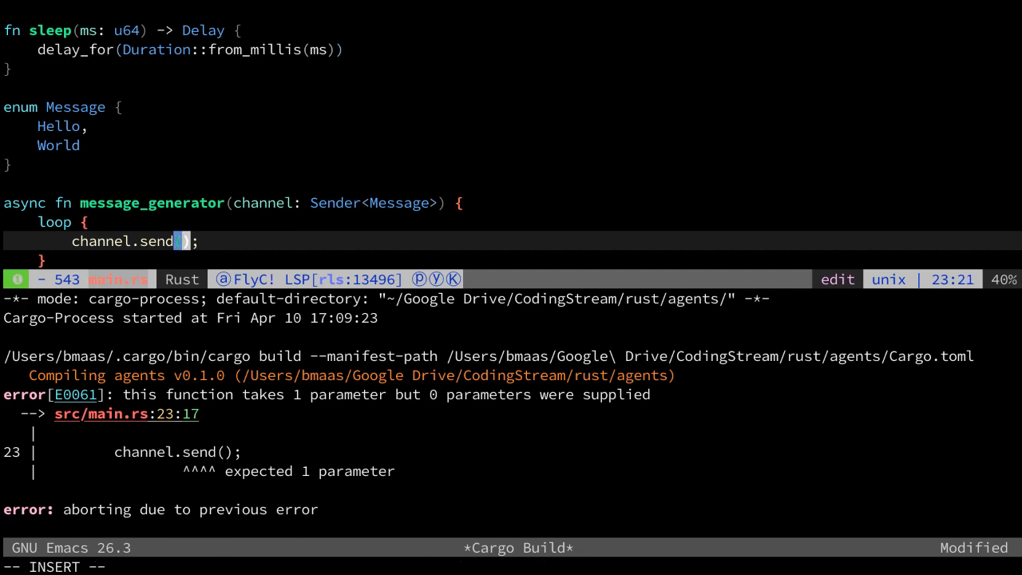
# - Rewrite the loop body as match channel.send(Hello).await { after trying if let
pyautogui.write('Hello')
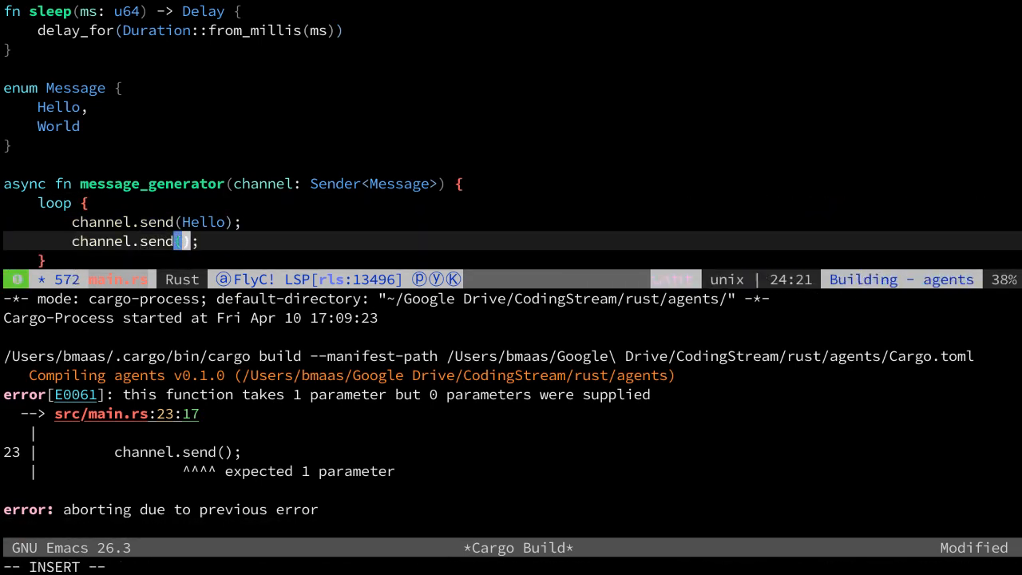
pyautogui.write('World')
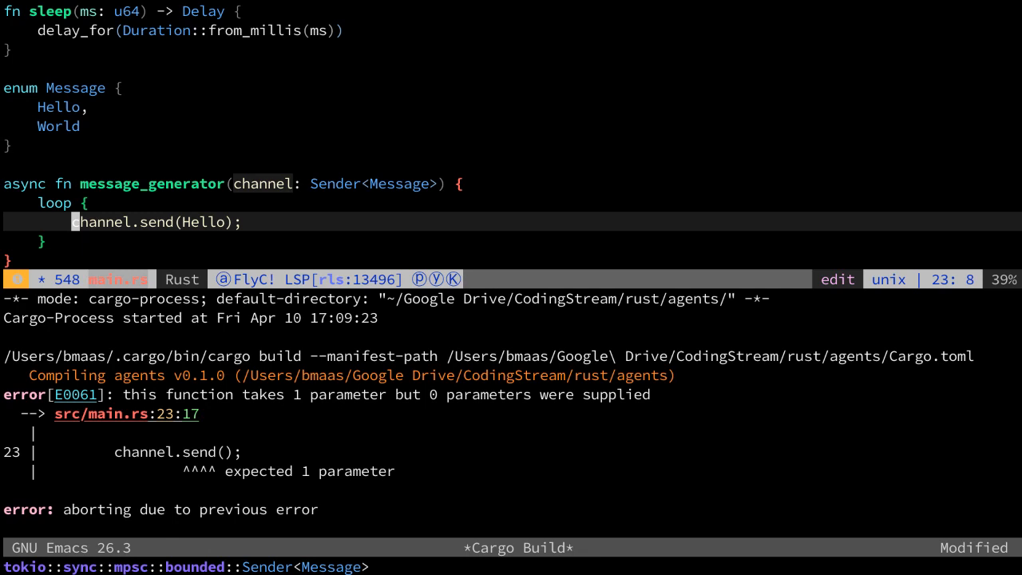
pyautogui.write('if let')
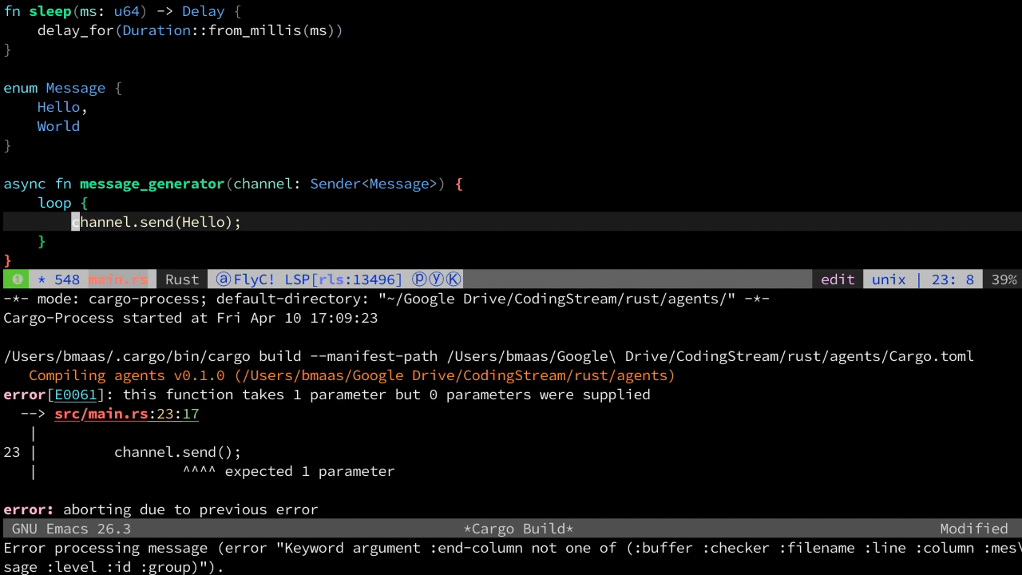
pyautogui.write('match')
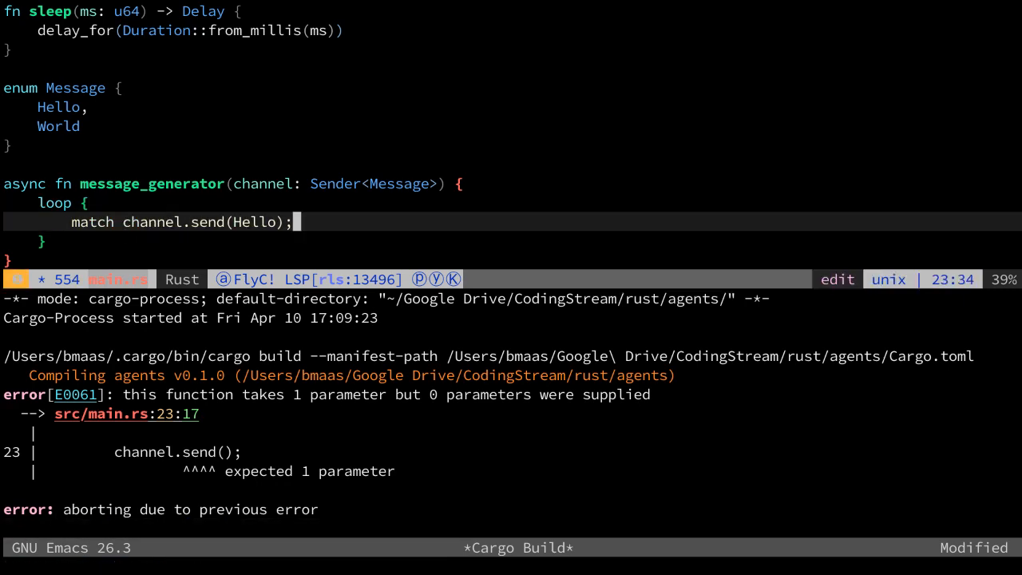
pyautogui.write('.')
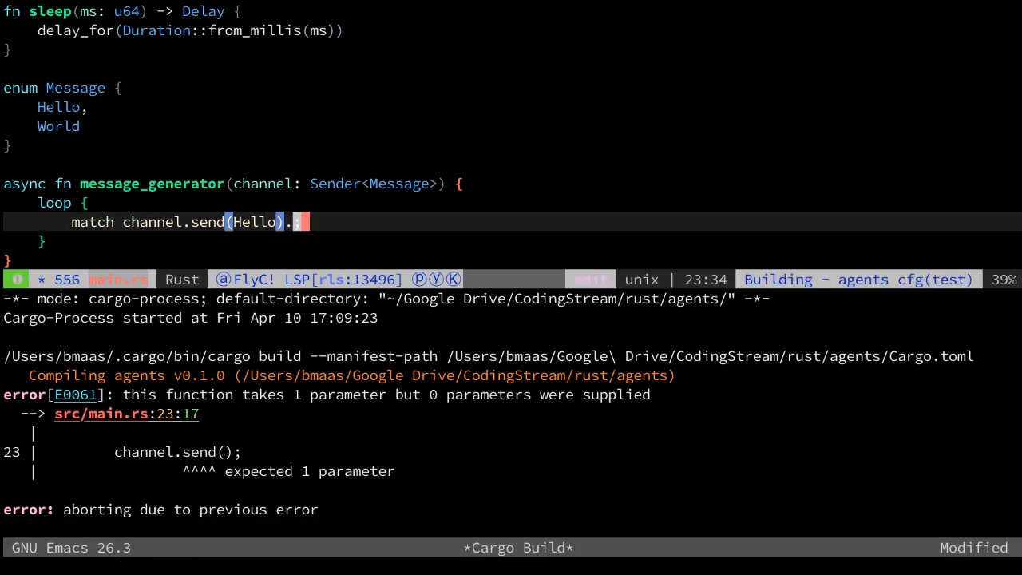
pyautogui.write('await {')
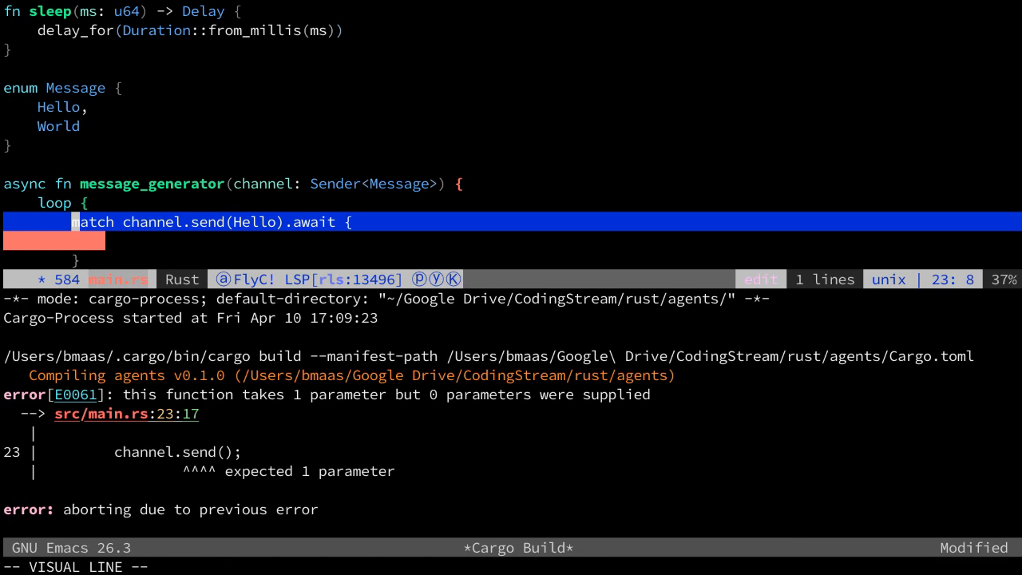
# - Add the Ok(()) => sleep(100).await arm to the match
pyautogui.press('down')
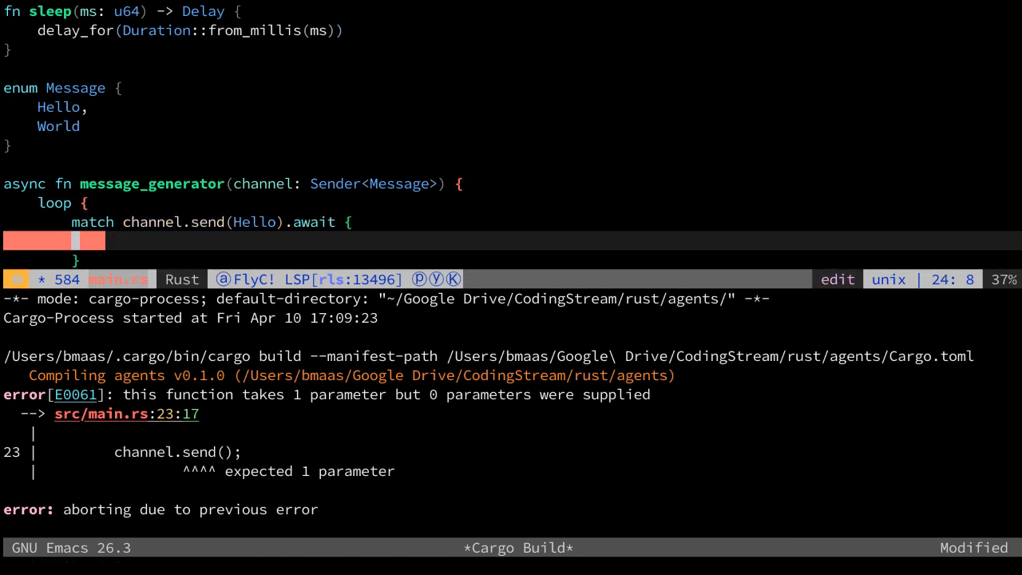
pyautogui.press('i')
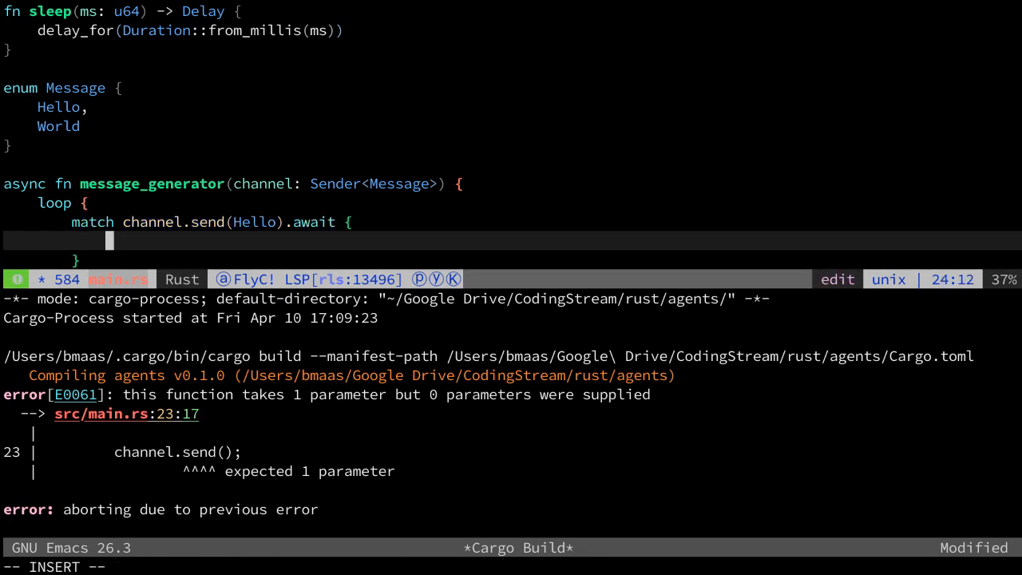
pyautogui.write('Ok(()) =>')
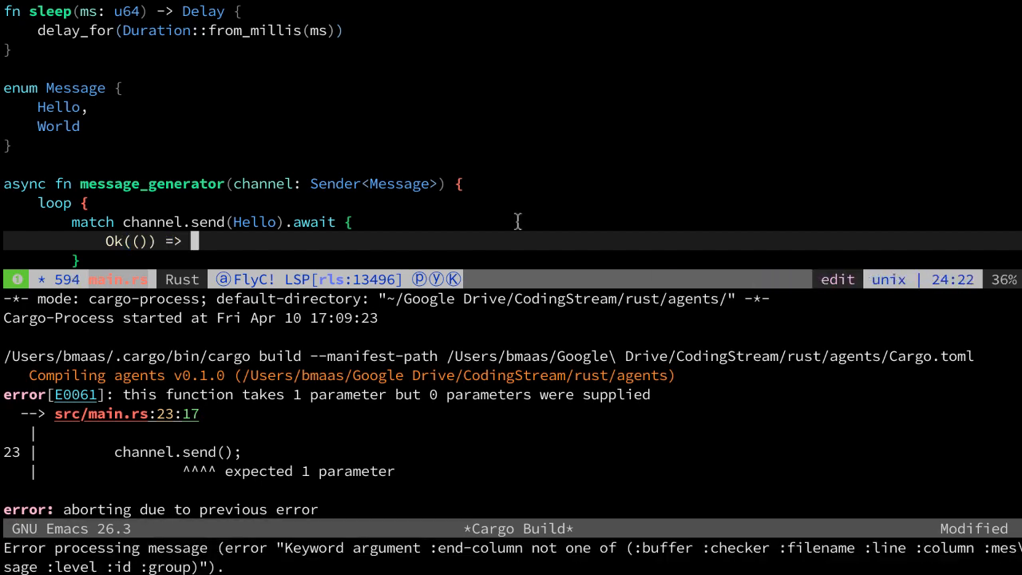
pyautogui.write('sleep')
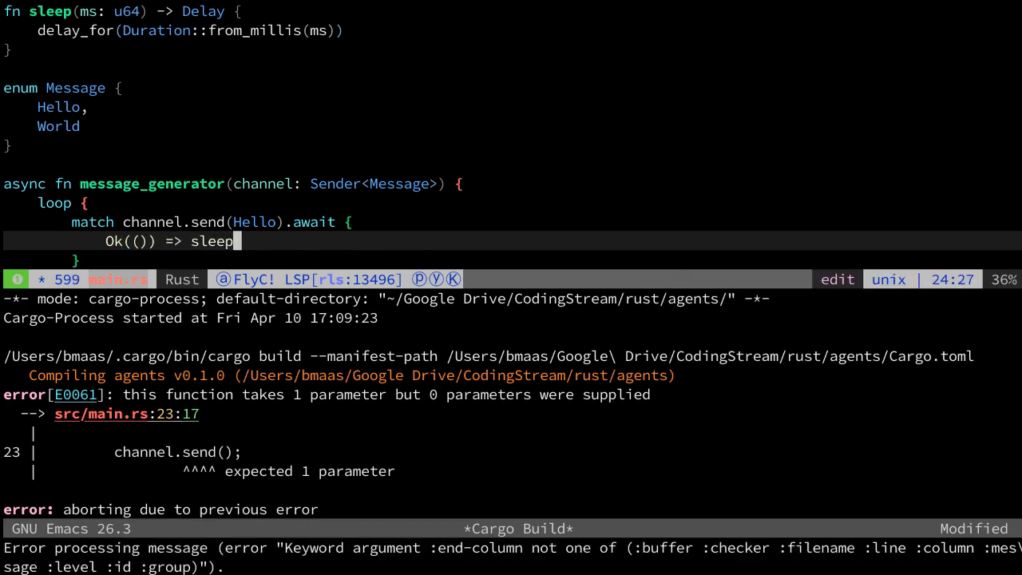
pyautogui.write('(100)')
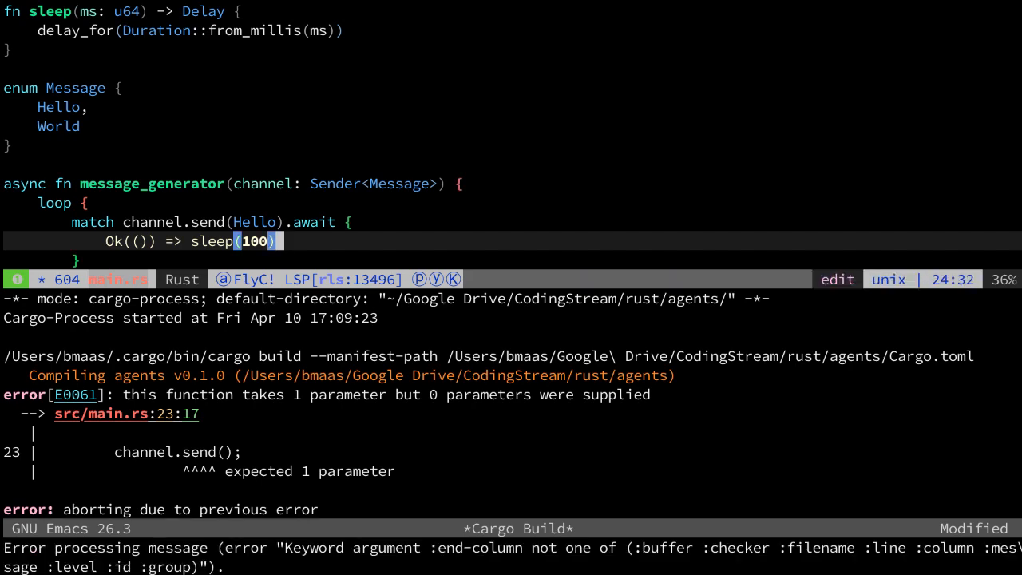
pyautogui.write('.await,')
pyautogui.write('E')
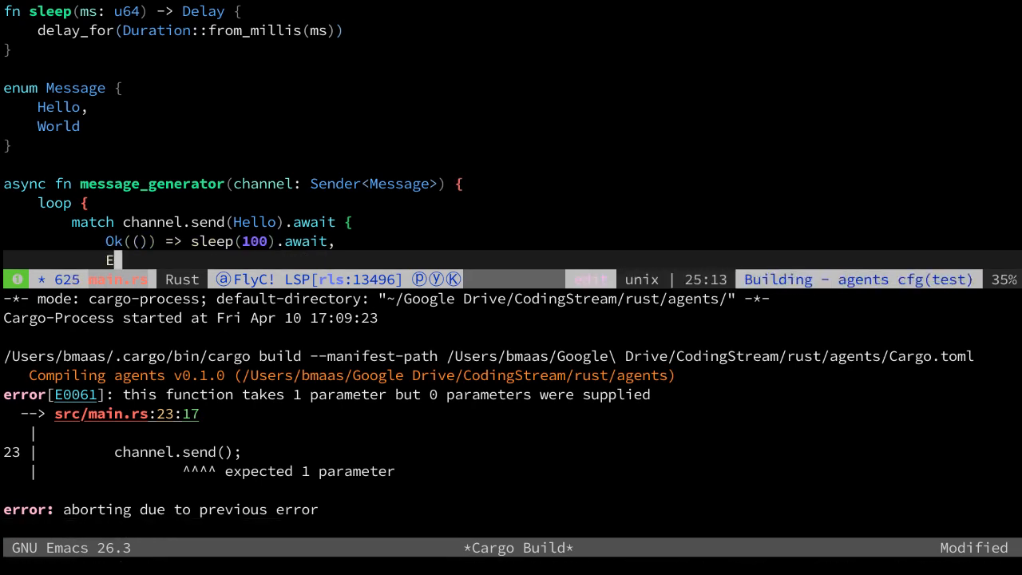
# - Add the Err(_) arm printing "Error sending message" with eprintln! and breaking the loop
pyautogui.write('rr()')
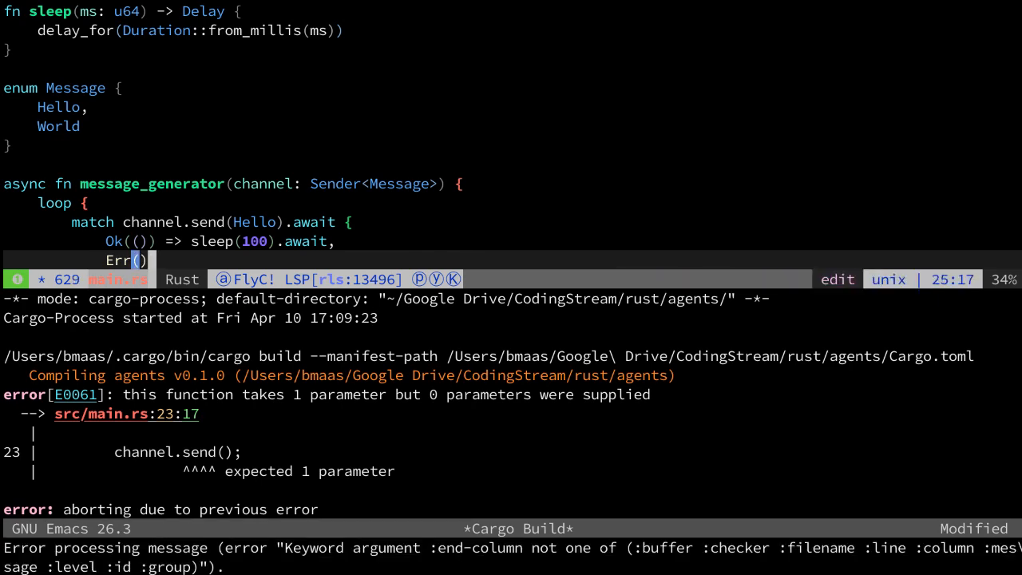
pyautogui.write('_) =')
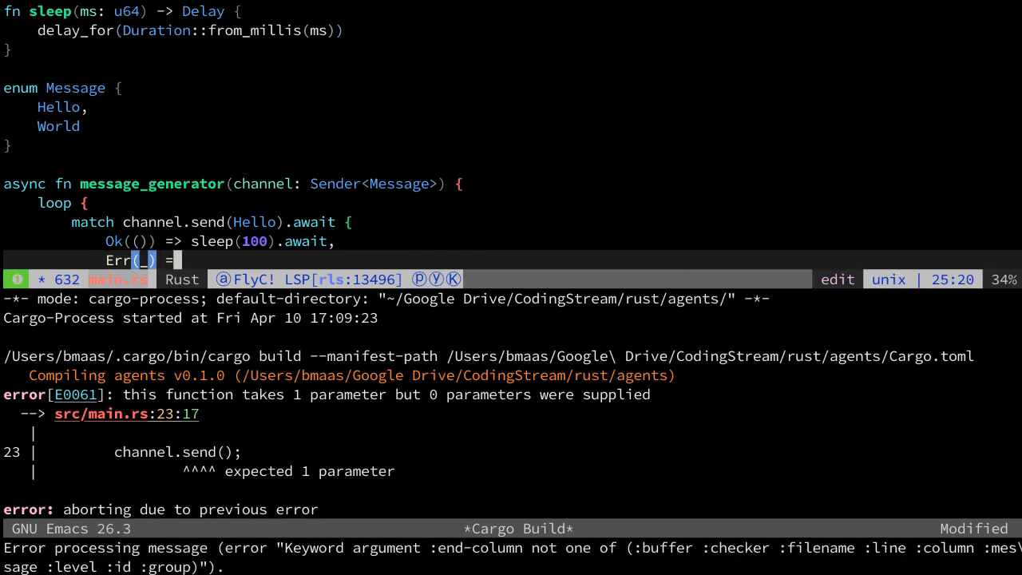
pyautogui.write('> {')
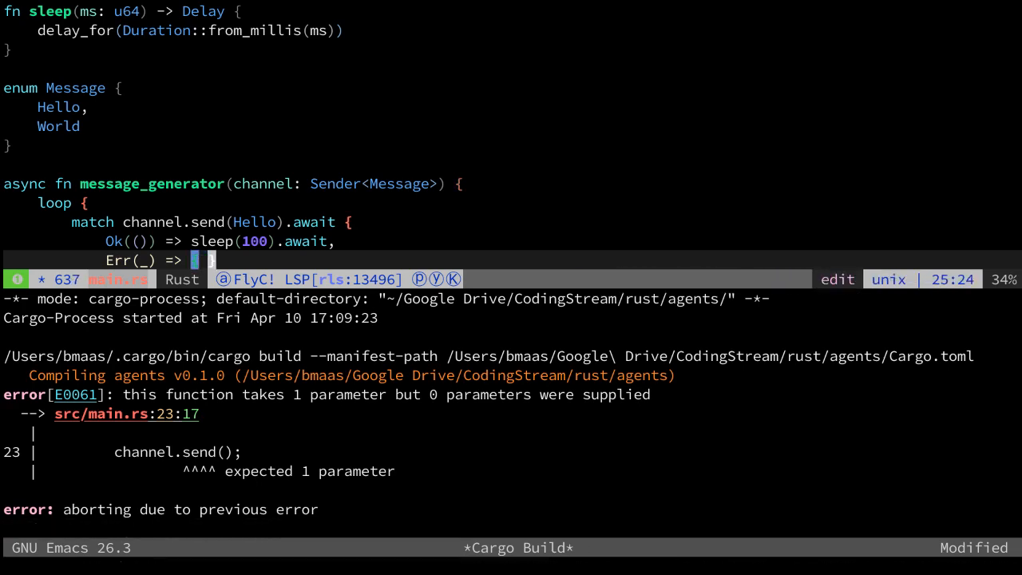
pyautogui.write('eprintln!("{')
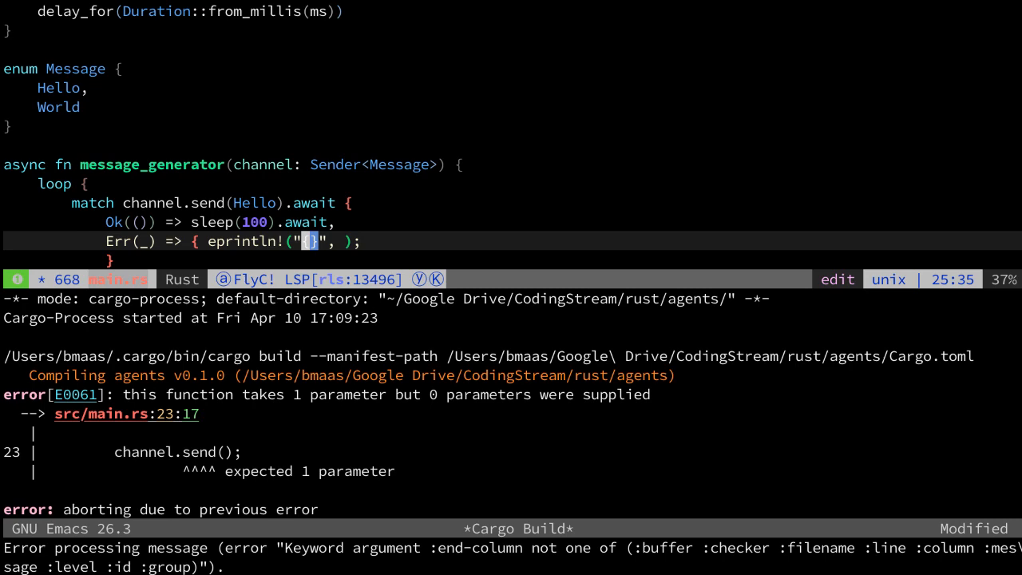
pyautogui.write('Error sending message')
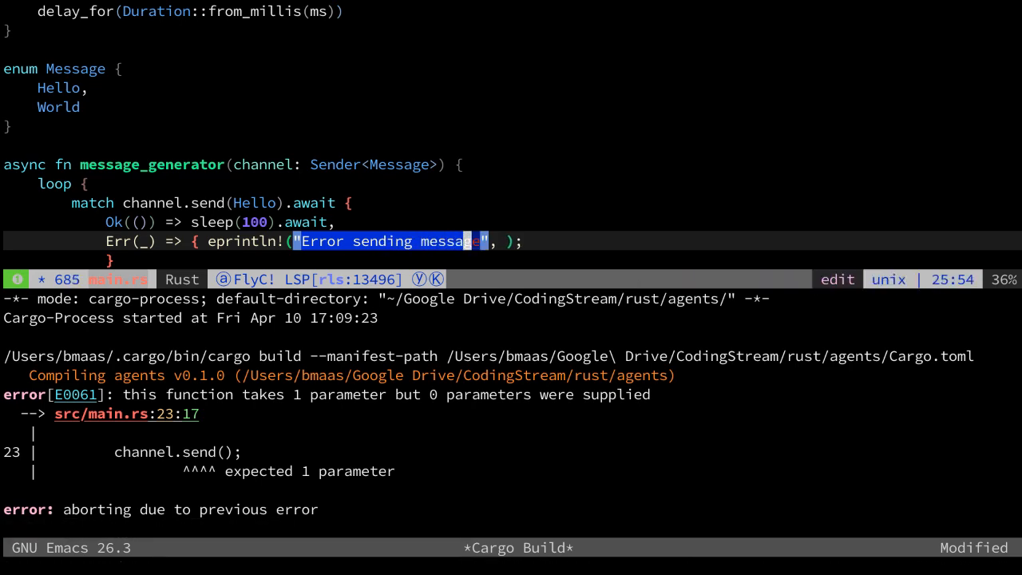
pyautogui.write('x')
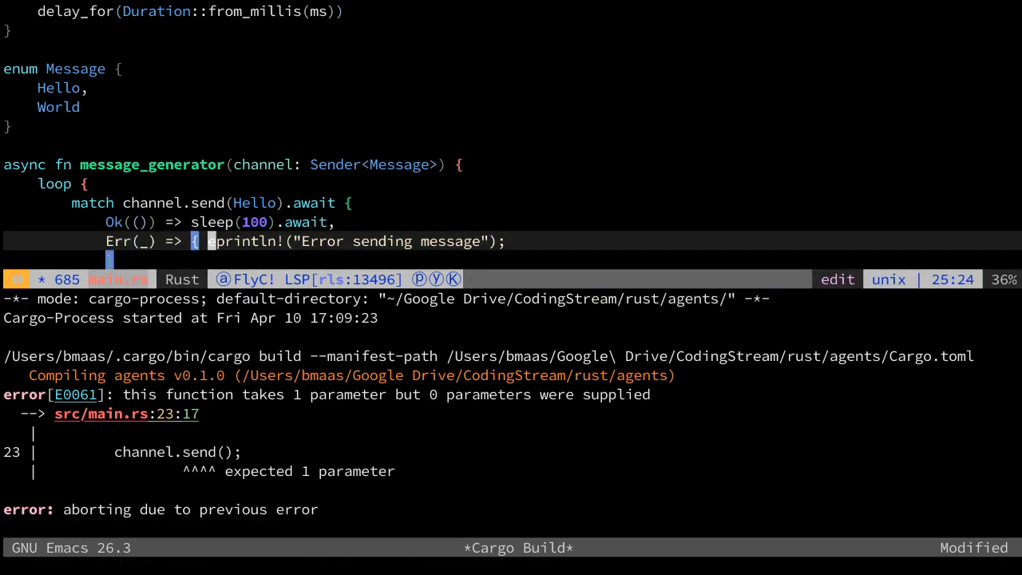
pyautogui.write('break;')
pyautogui.click(511, 565)
pyautogui.write(':w')
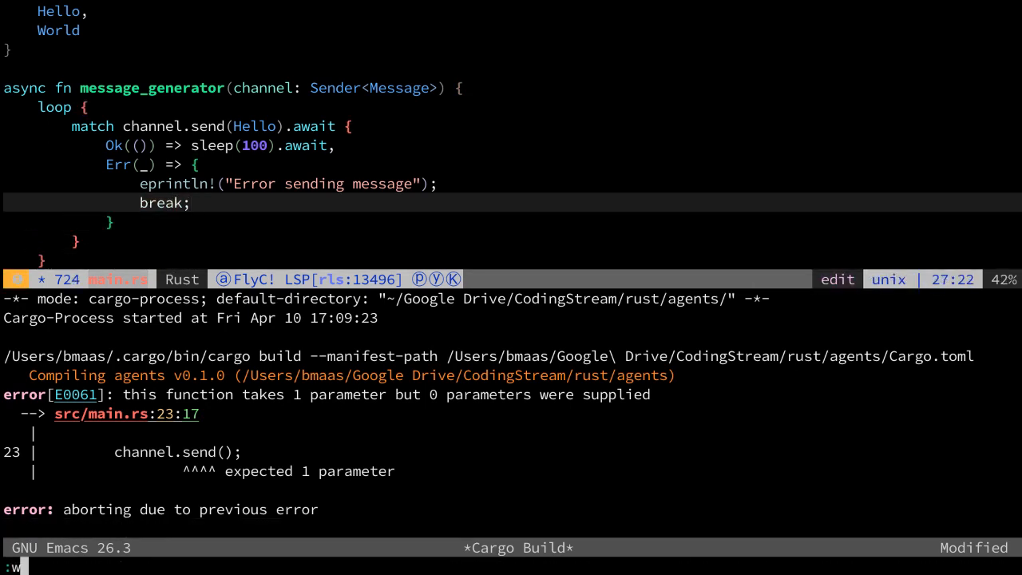
# - Save, then send Message::Hello and make the channel parameter mut to clear the build errors
pyautogui.press('Return')
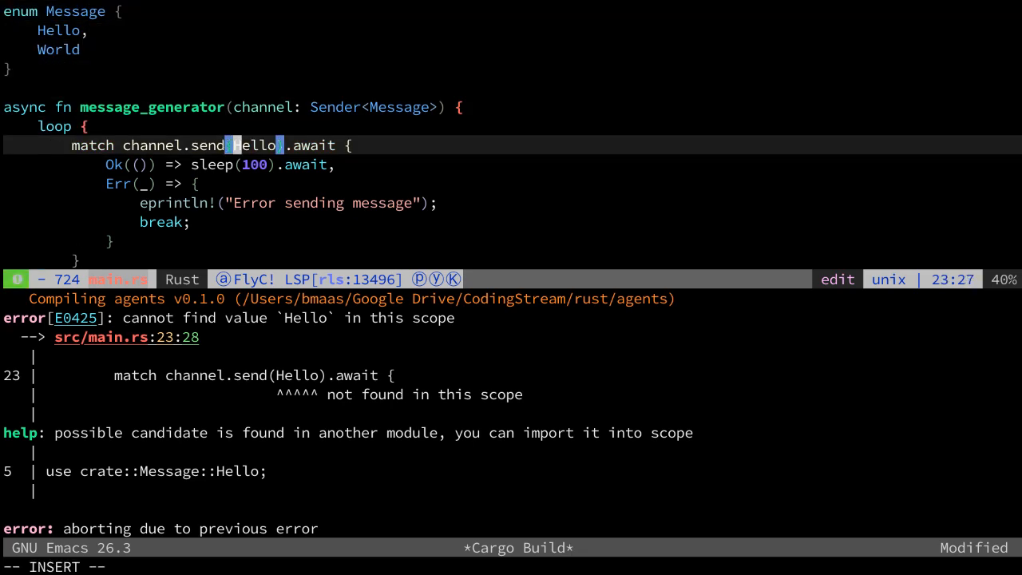
pyautogui.write('Message::')
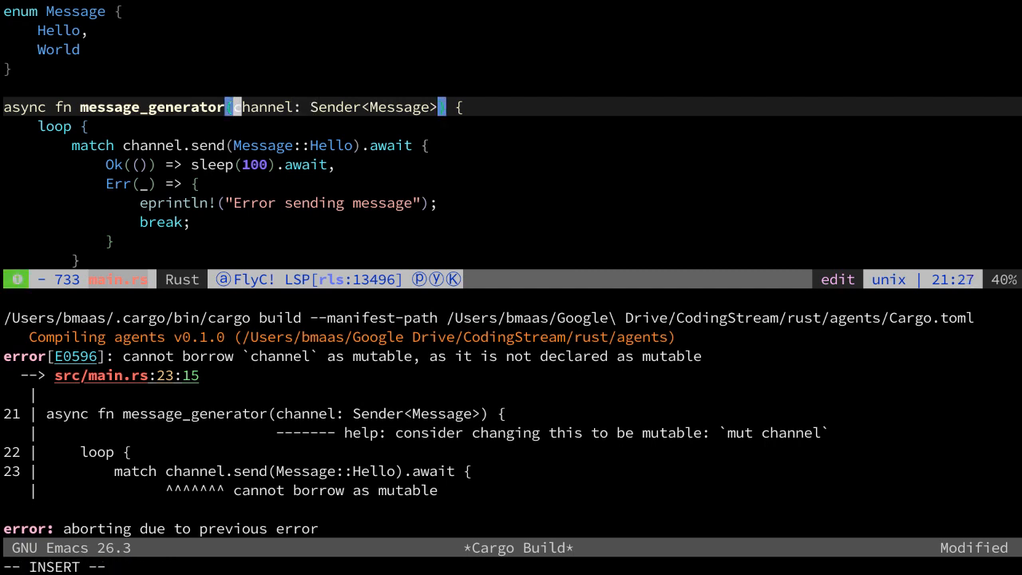
pyautogui.write('mut')
pyautogui.write('async fn m')
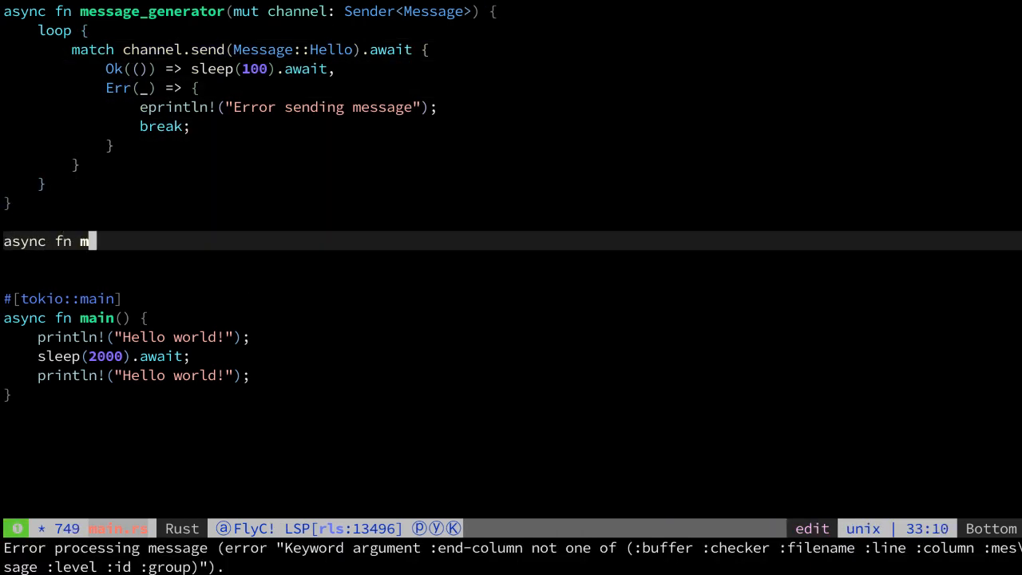
# - Define async fn file_sink taking mut channel: Receiver<Message>
pyautogui.write('ile_s')
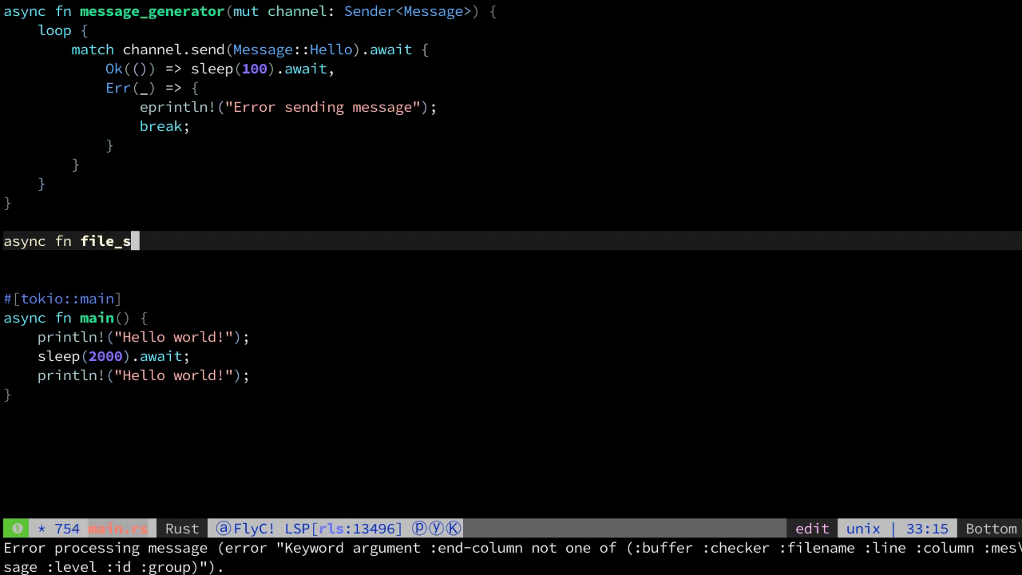
pyautogui.write('ink(')
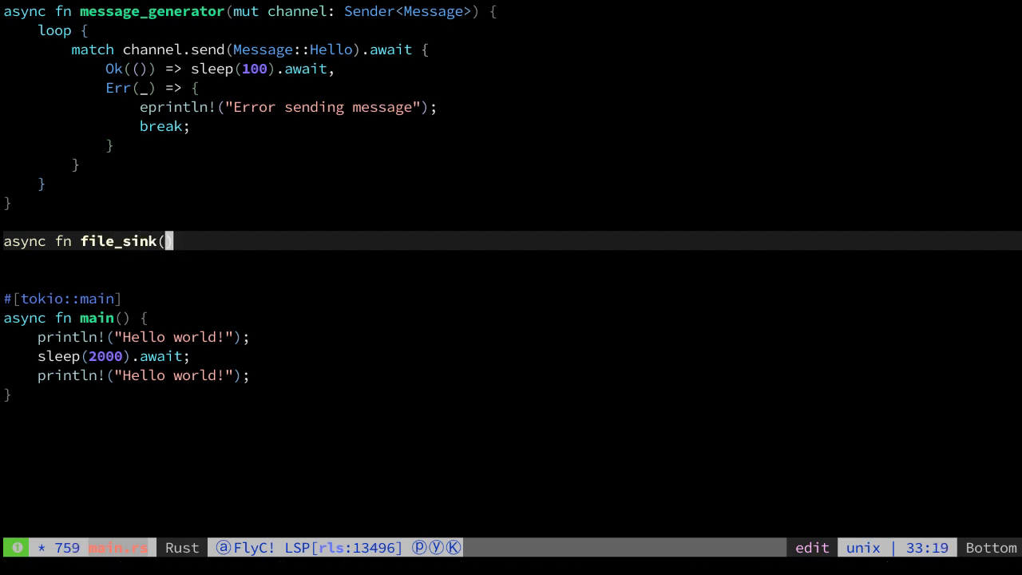
pyautogui.write('mut channe')
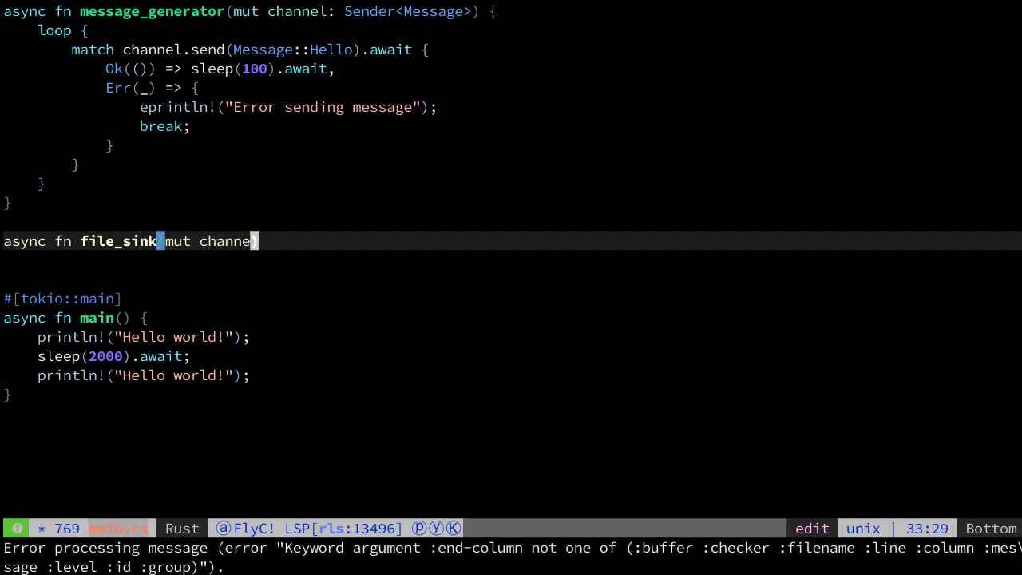
pyautogui.write('l: Receiver<Message>')
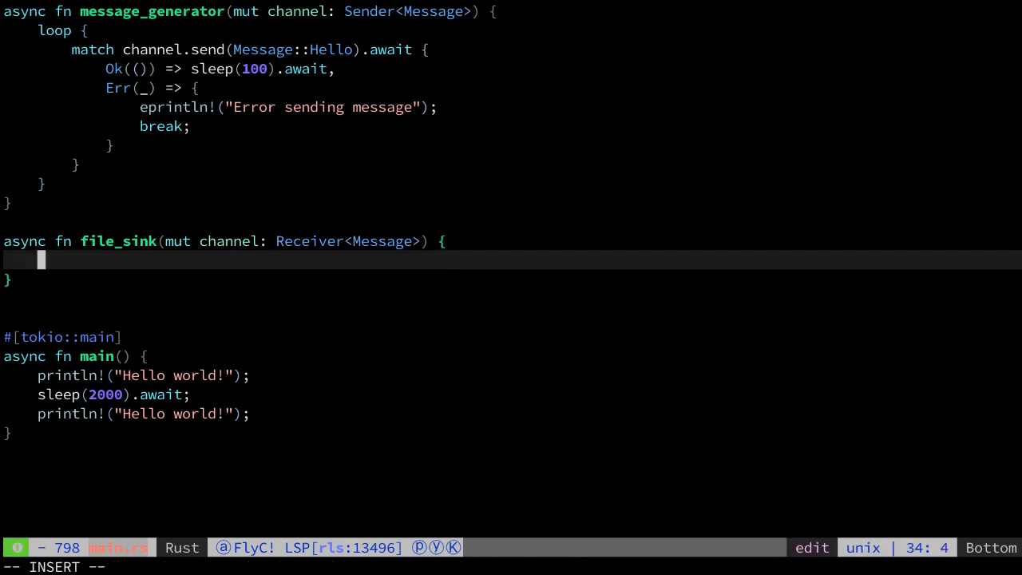
# - Loop with while let Some(msg) = channel.recv().await printing "Writing to file {}" with msg
pyautogui.write('while let = channel')
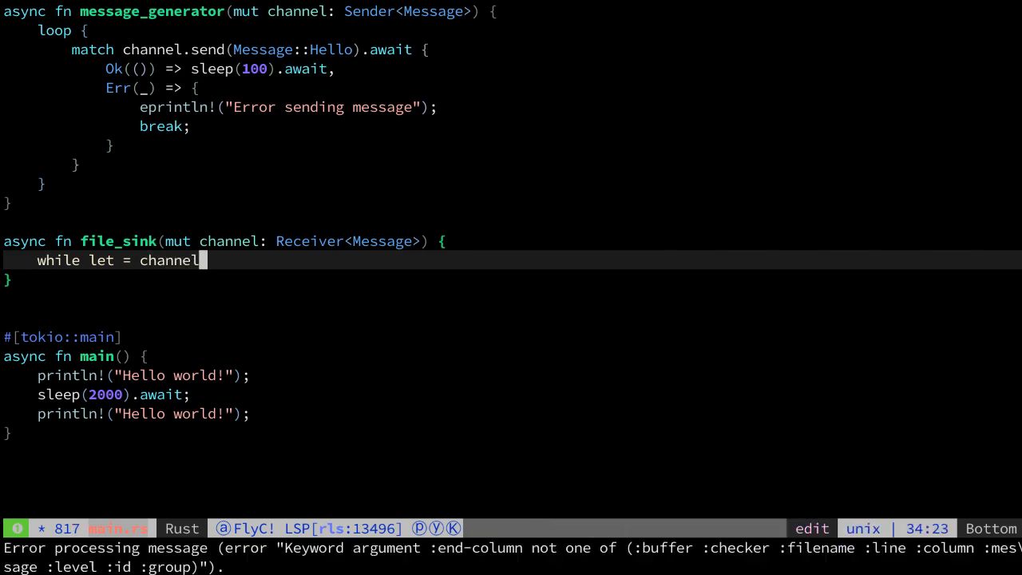
pyautogui.write('.')
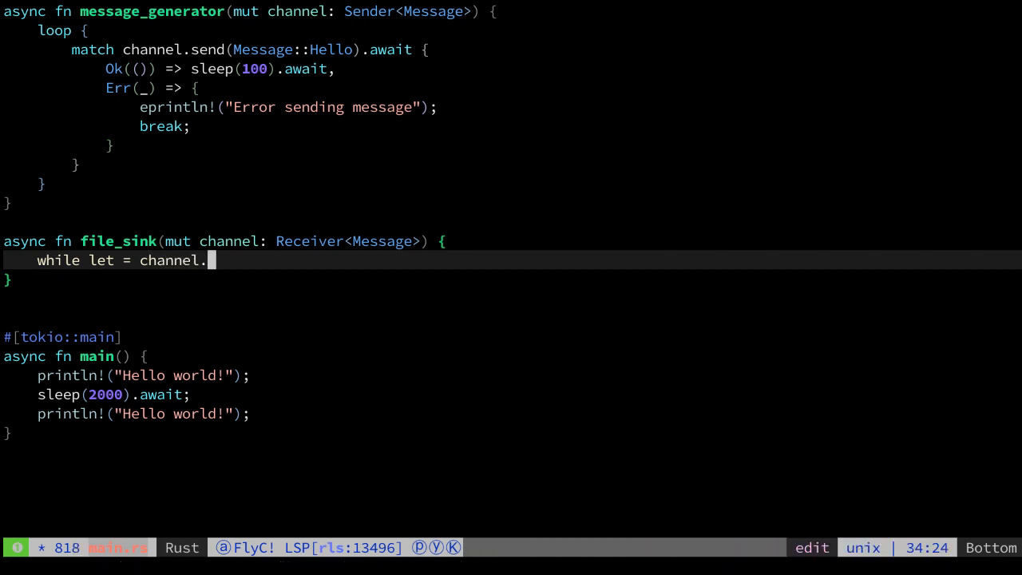
pyautogui.write('recv()')
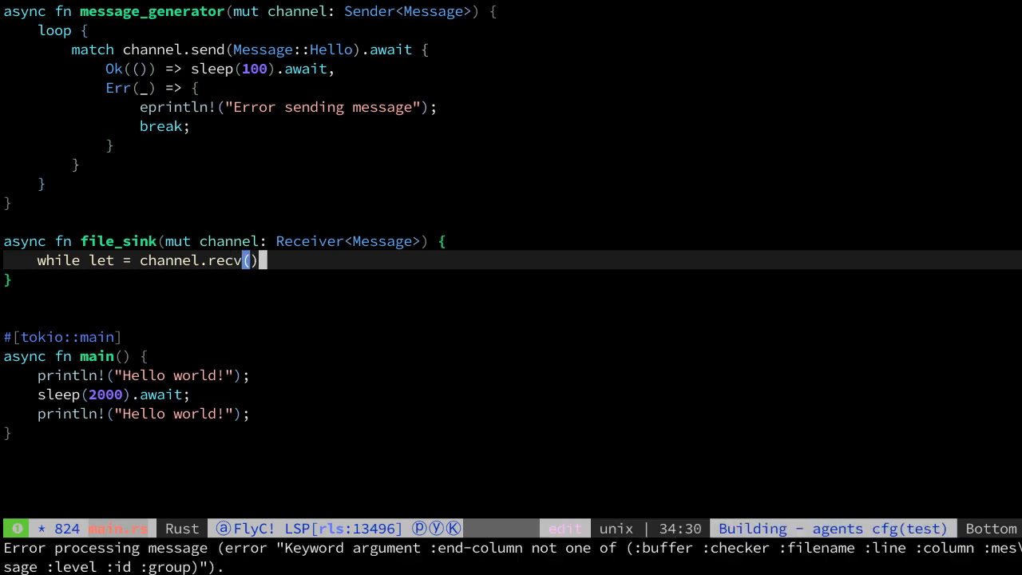
pyautogui.write('.aw')
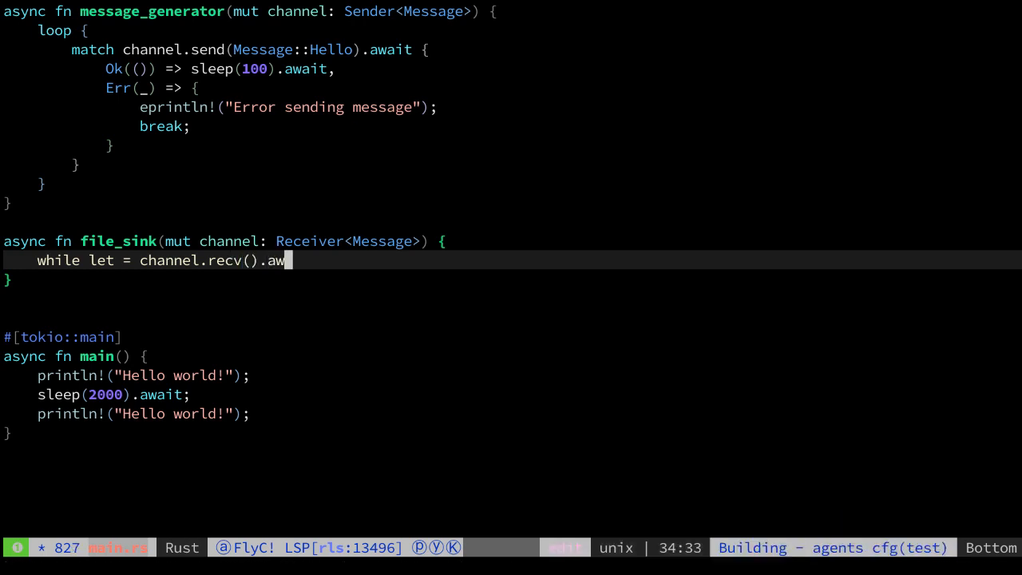
pyautogui.write('ait {')
pyautogui.write('println!("{}", );')
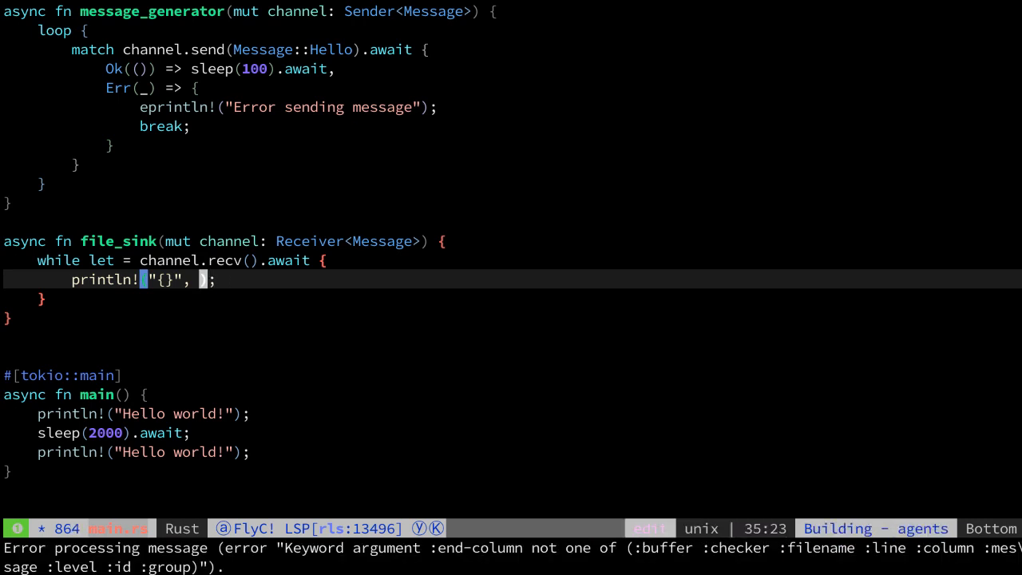
pyautogui.write('msg')
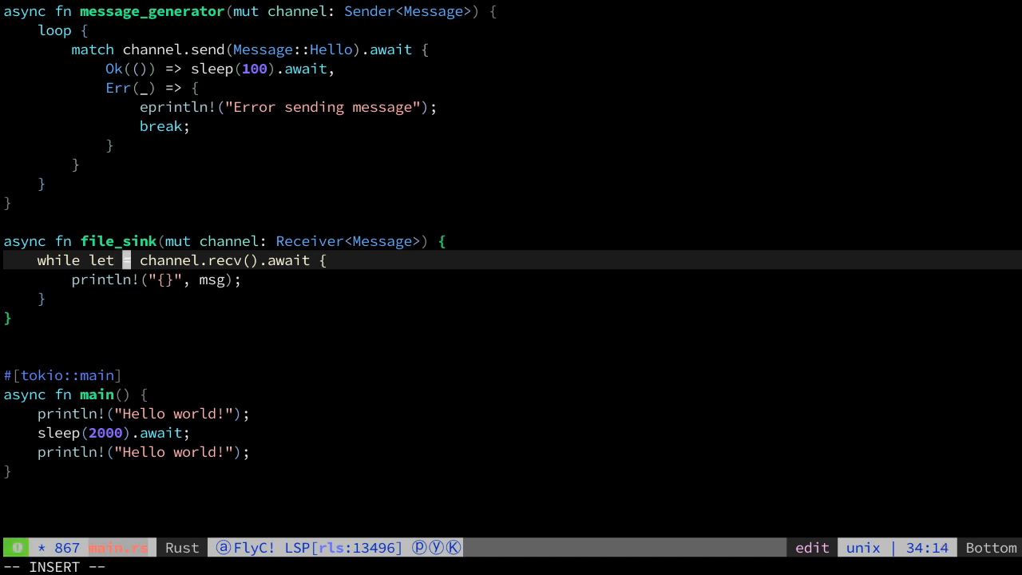
pyautogui.write('Some(')
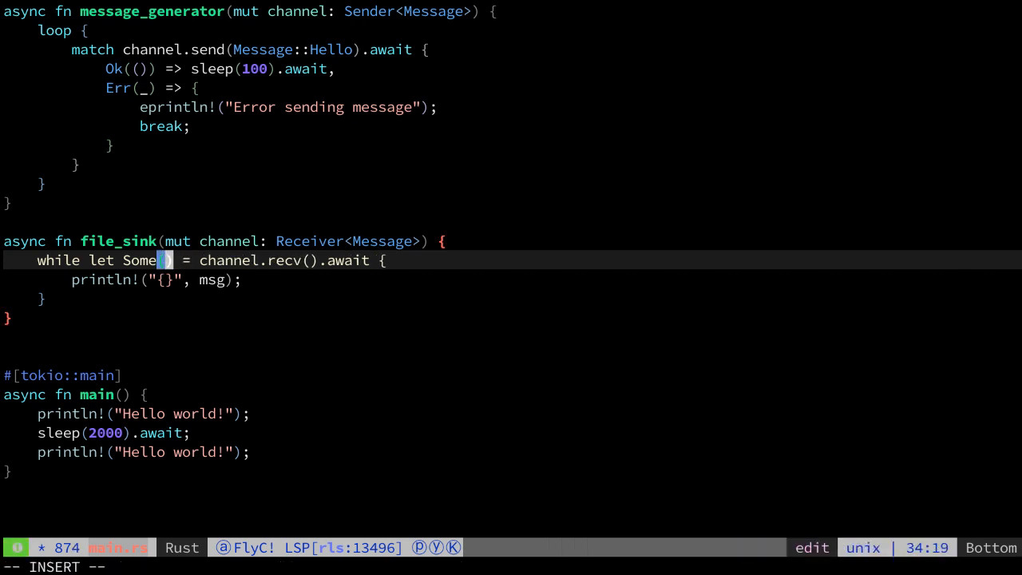
pyautogui.write('msg')
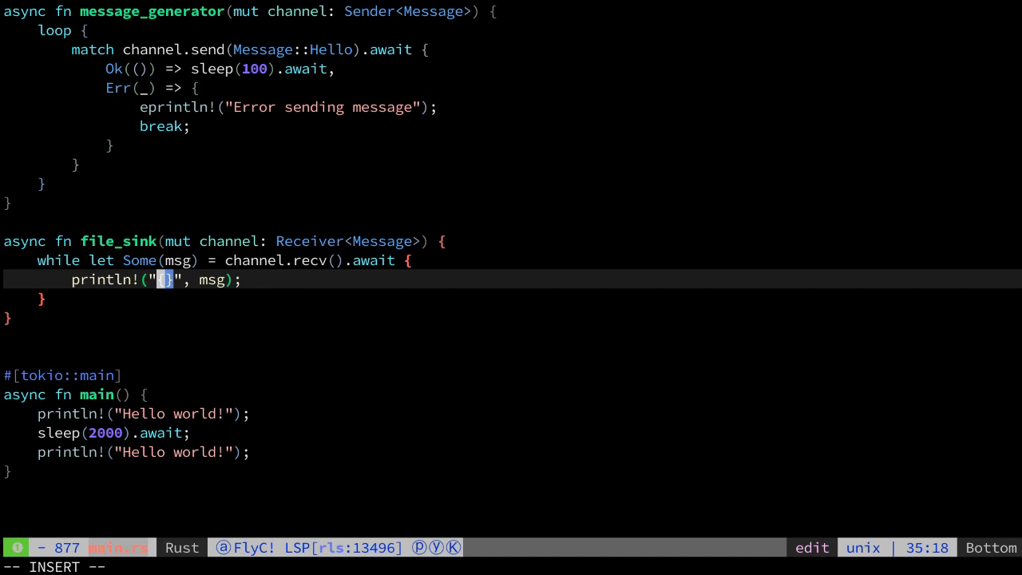
pyautogui.write('Writing to fi')
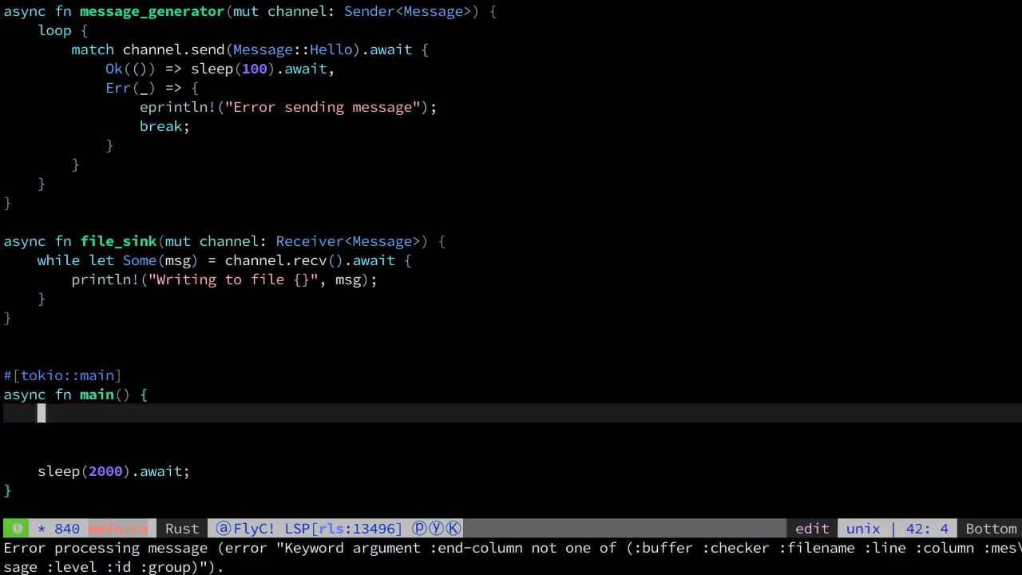
# - Create let (tx, rx) = channel::<Message>(10); in main
pyautogui.write('let (')
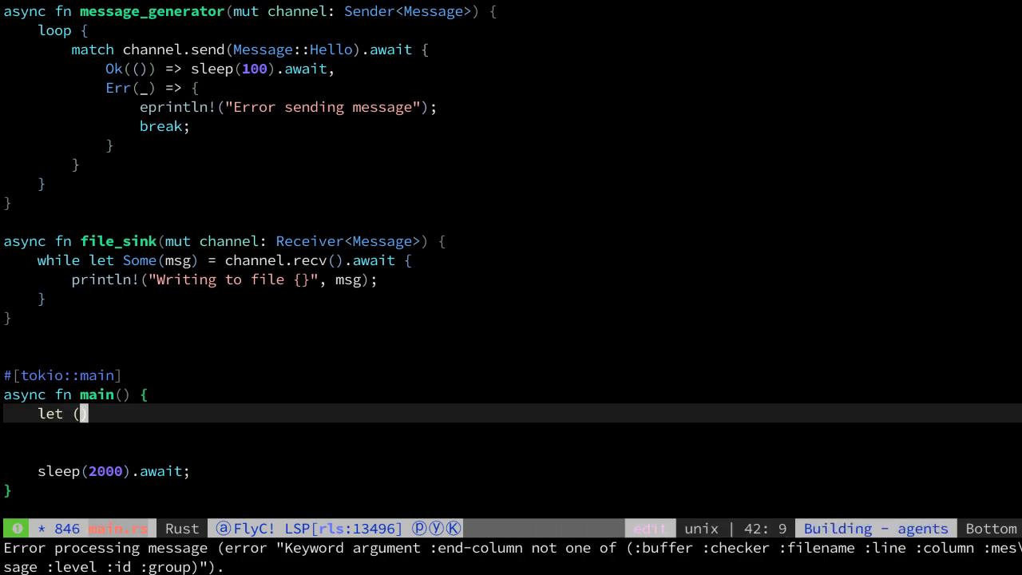
pyautogui.write('r')
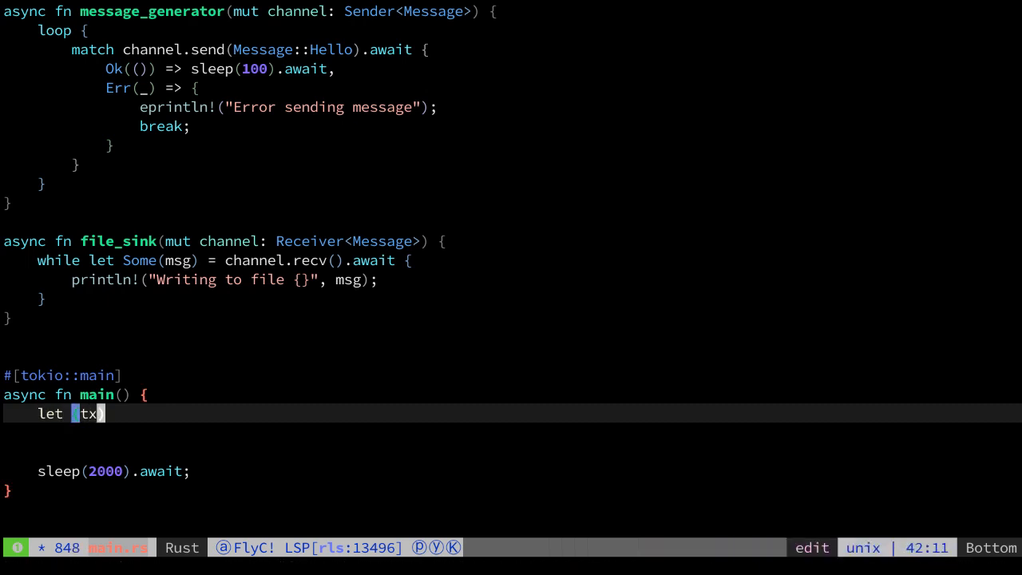
pyautogui.write(',rx')
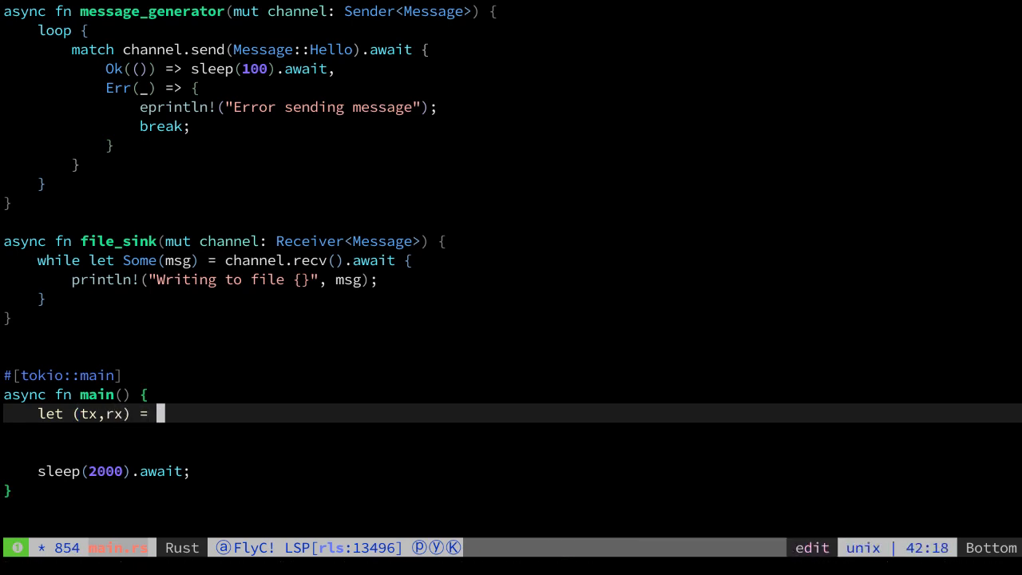
pyautogui.write('channel::<>')
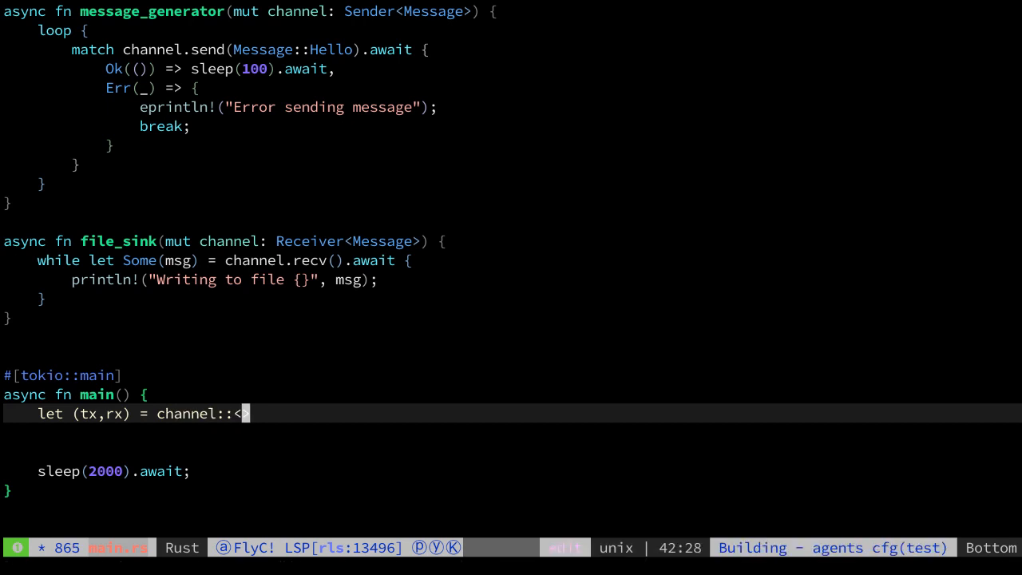
pyautogui.write('Message>')
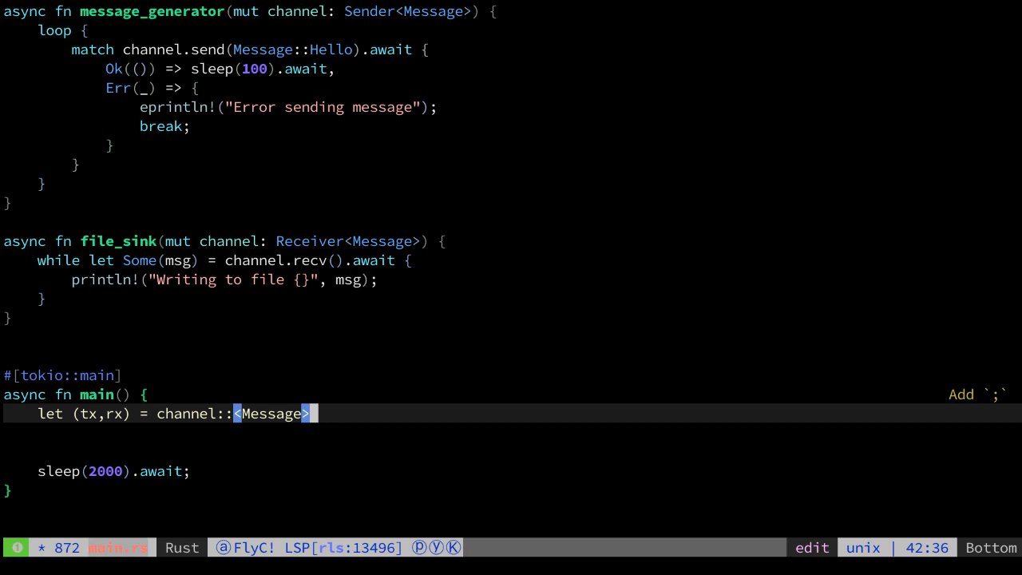
pyautogui.write('(10);')
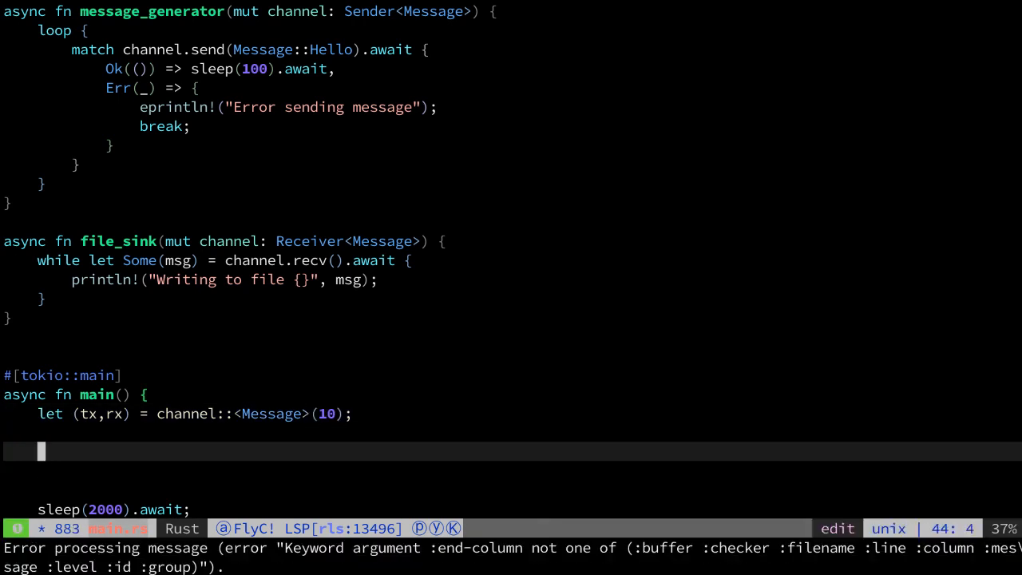
# - Spawn message_generator(tx) and file_sink(rx) with tokio::spawn
pyautogui.write('tokio::sp')
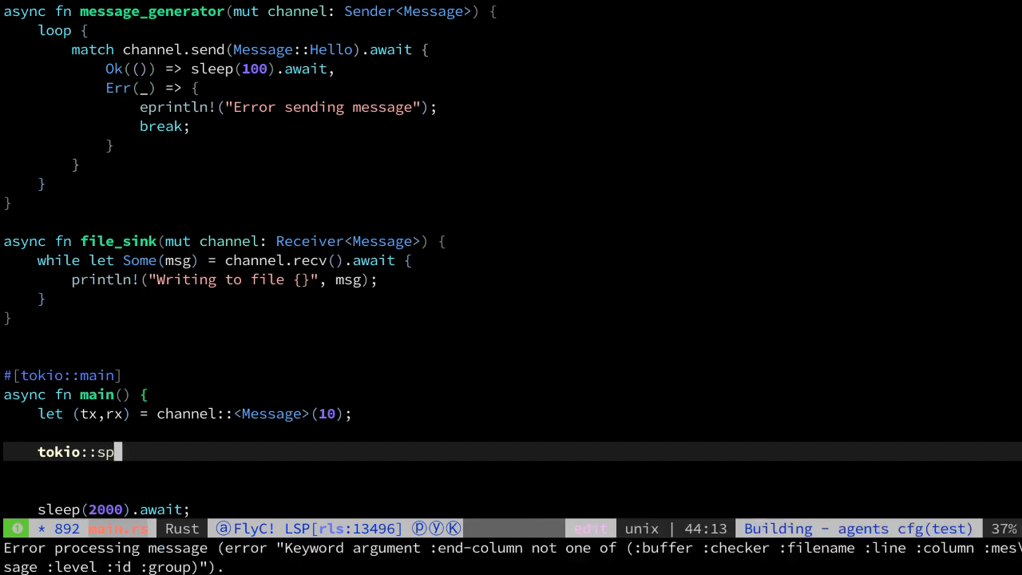
pyautogui.write('awn();')
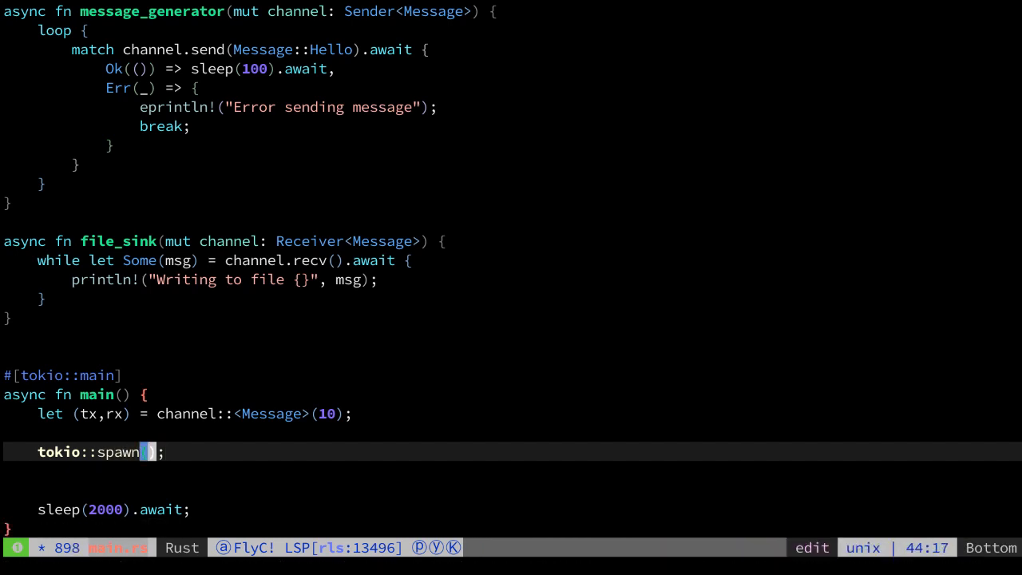
pyautogui.write('message-')
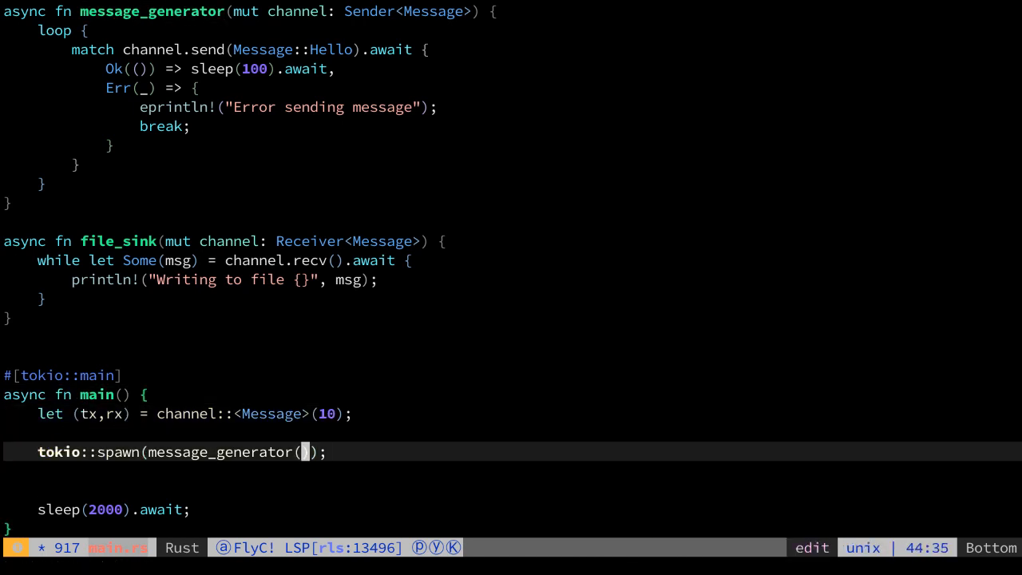
pyautogui.write('tx')
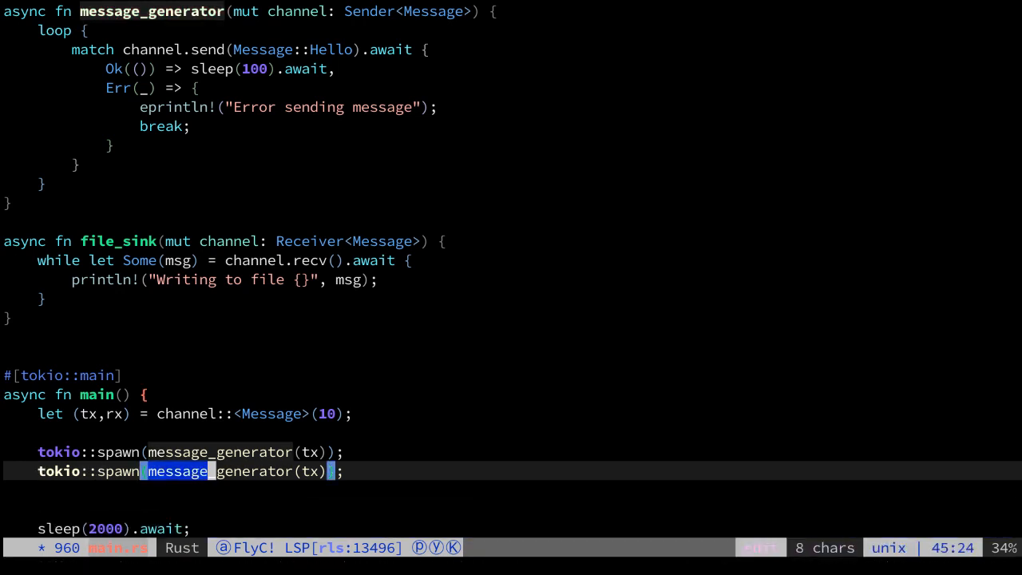
pyautogui.write('file_sink(')
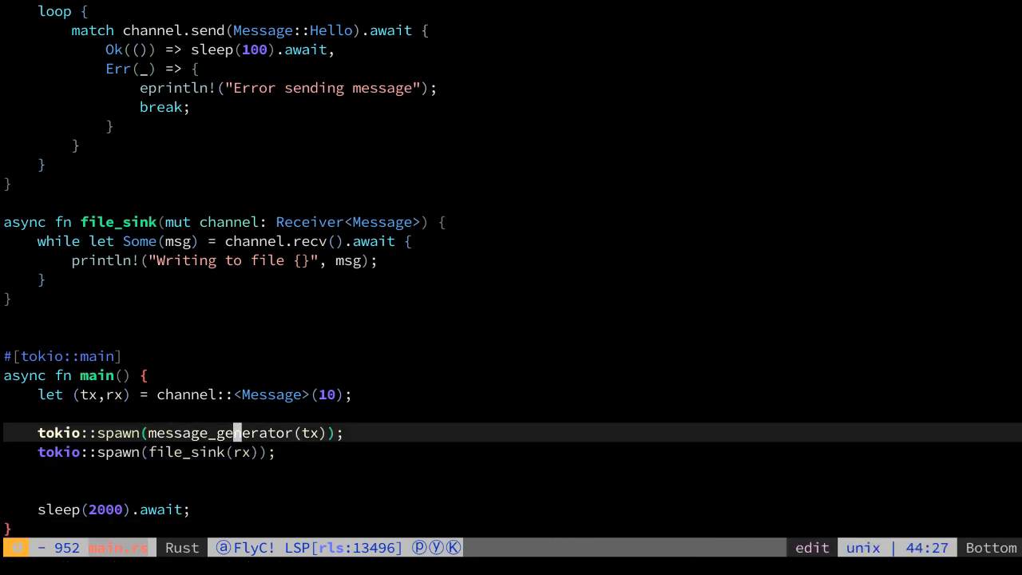
# - Write the comment // message_generation -> file_sink above the spawns and rebuild
pyautogui.write('//')
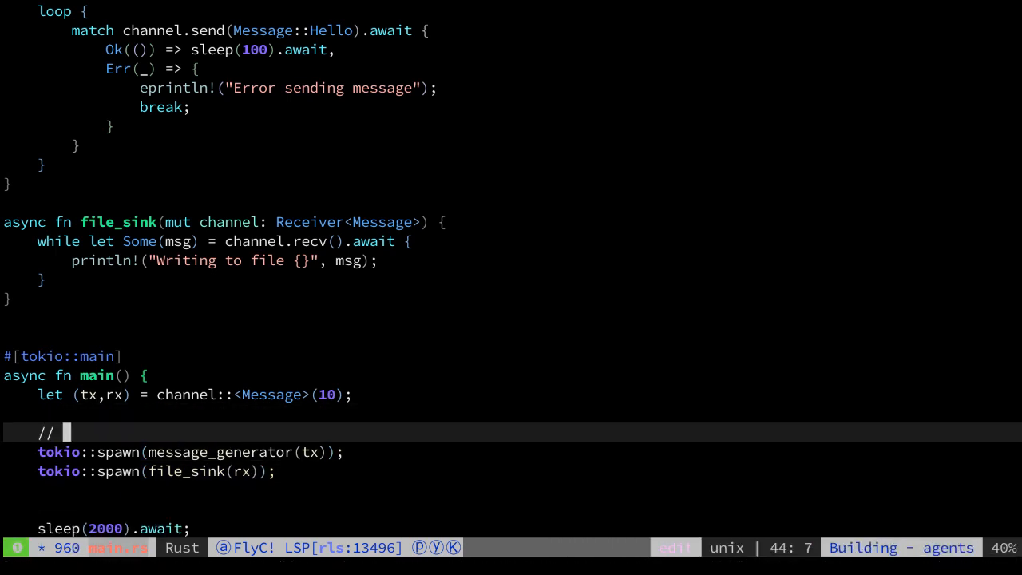
pyautogui.write('m')
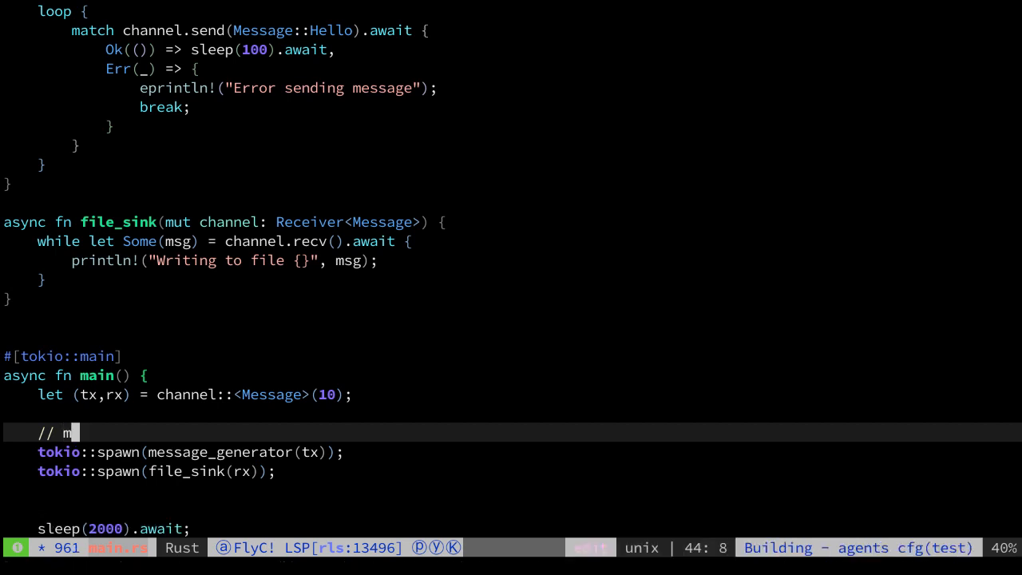
pyautogui.write('essage_')
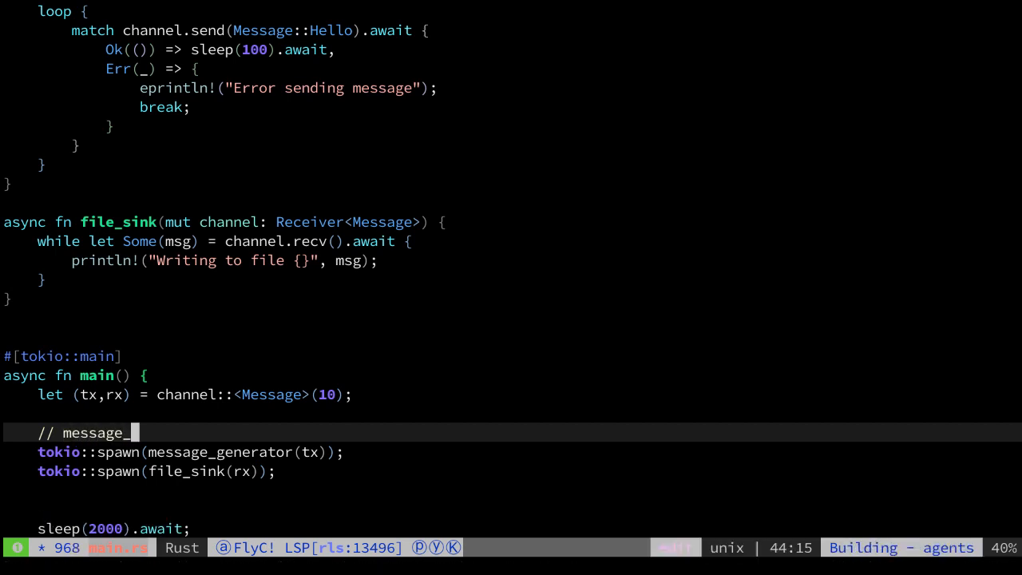
pyautogui.write('generation')
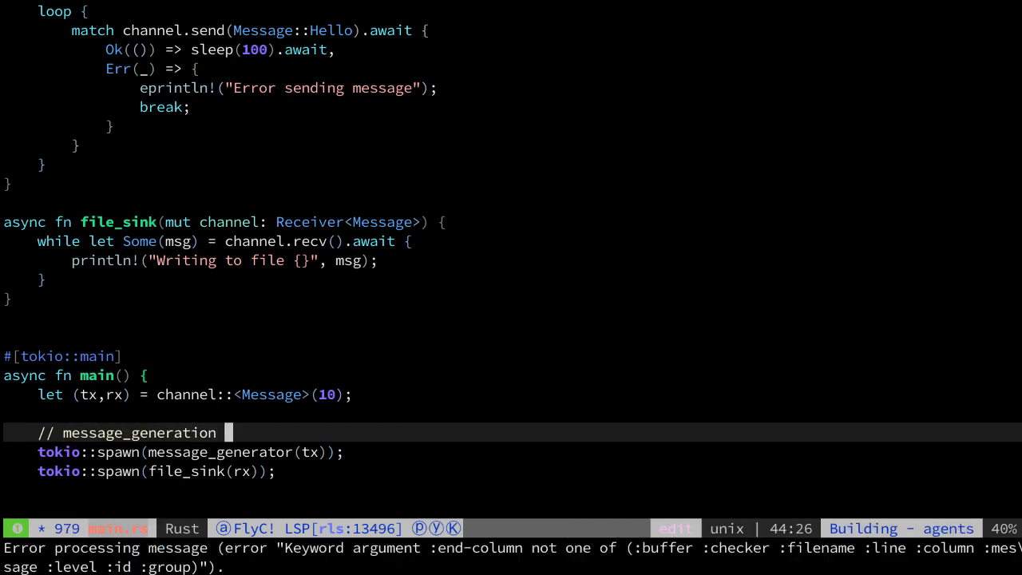
pyautogui.write('-> file')
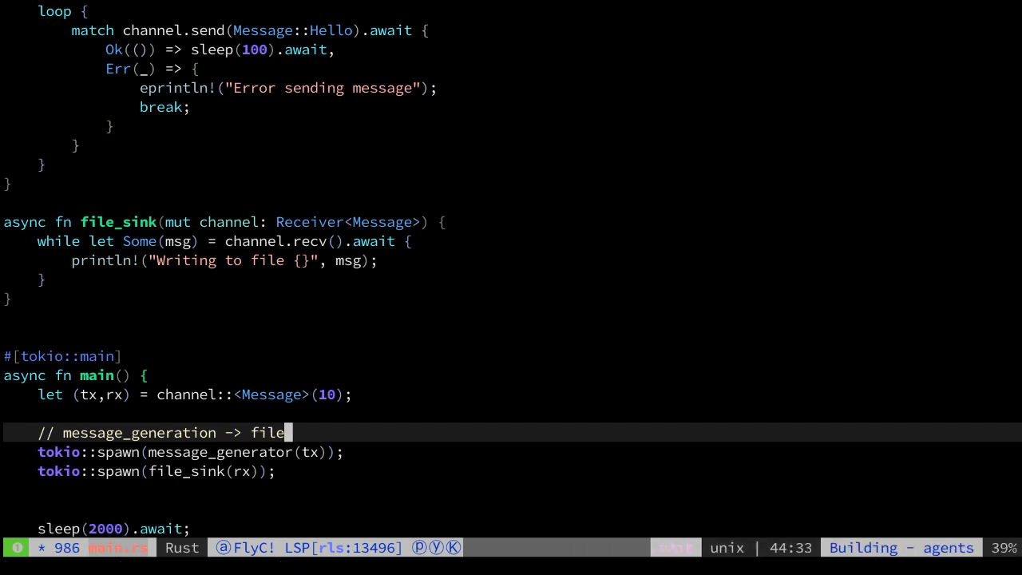
pyautogui.write('+s')
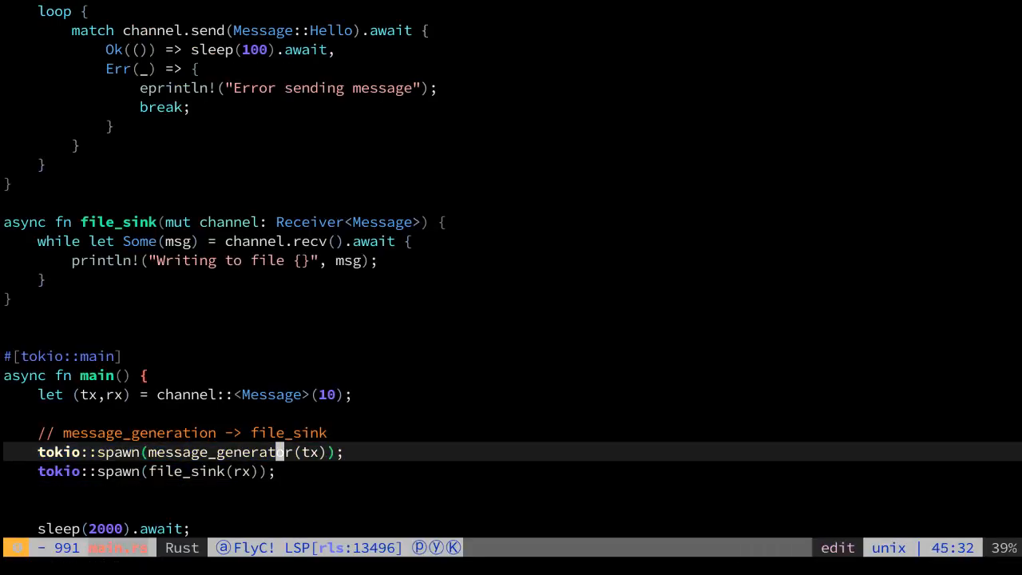
pyautogui.press('V')
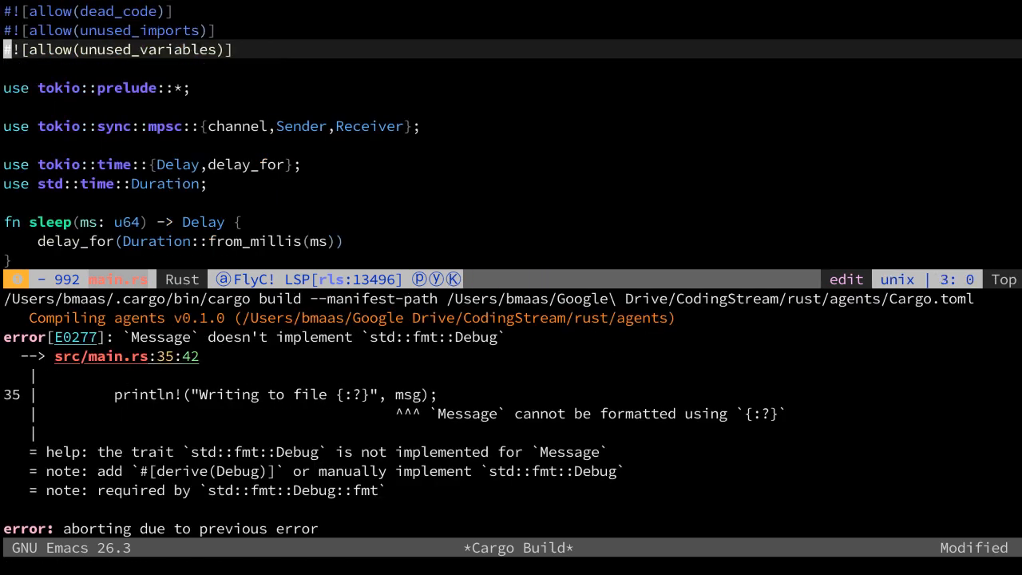
# - Add #[derive(Debug)] above enum Message and select the Writing to file line to use {:?}
pyautogui.scroll(-3)
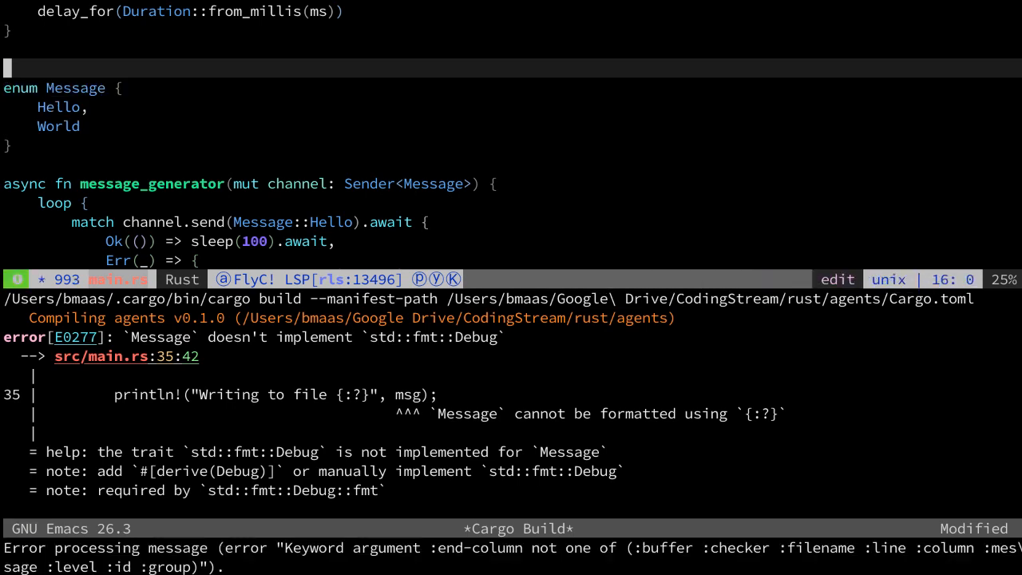
pyautogui.write('#[de')
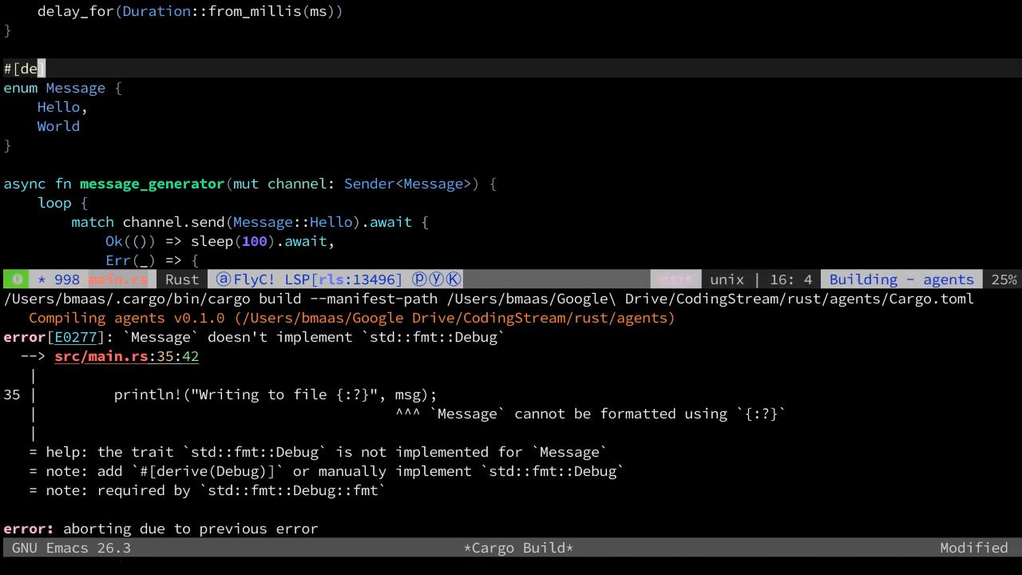
pyautogui.write('rive()')
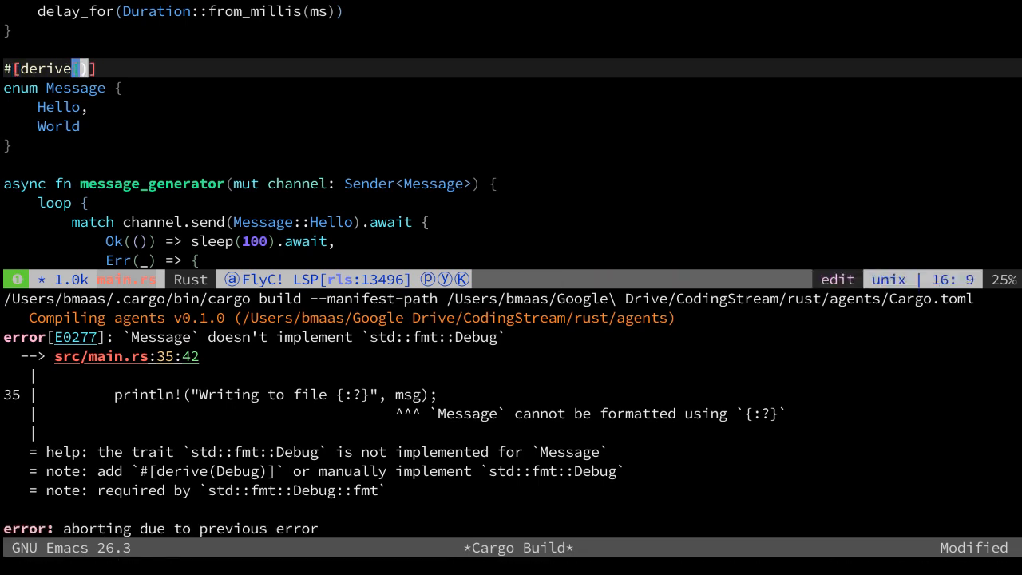
pyautogui.write('Debug')
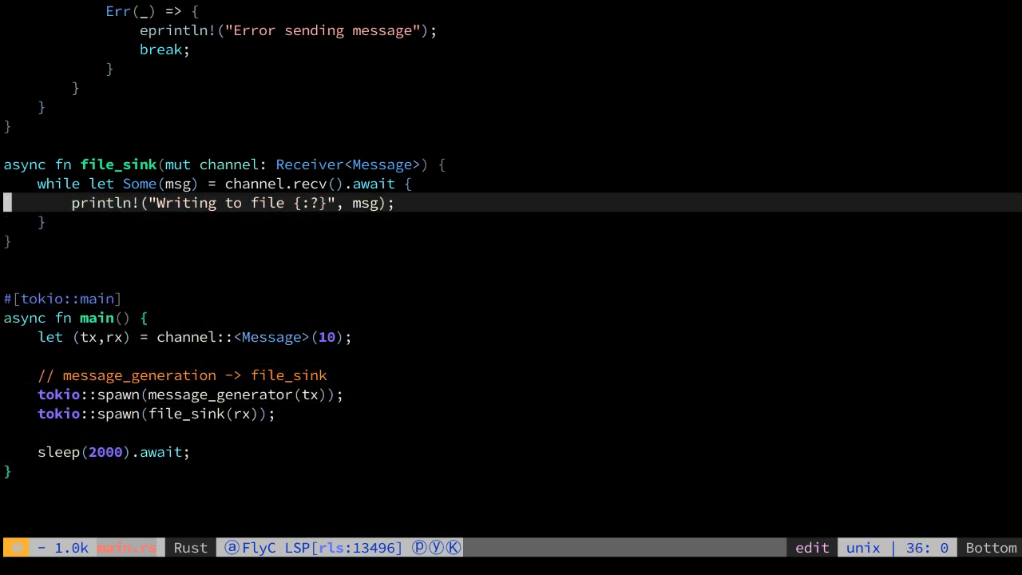
pyautogui.press('V')
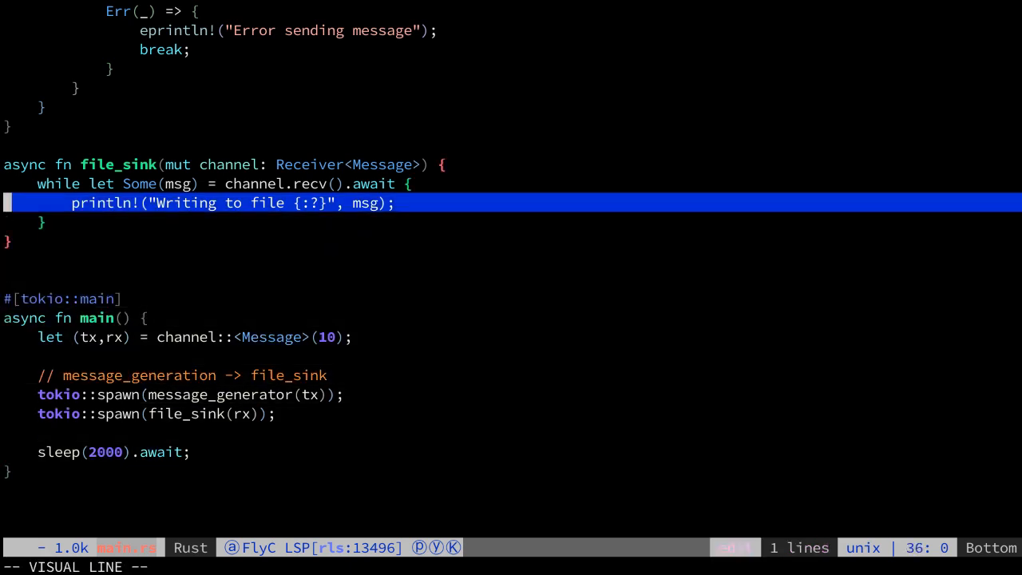